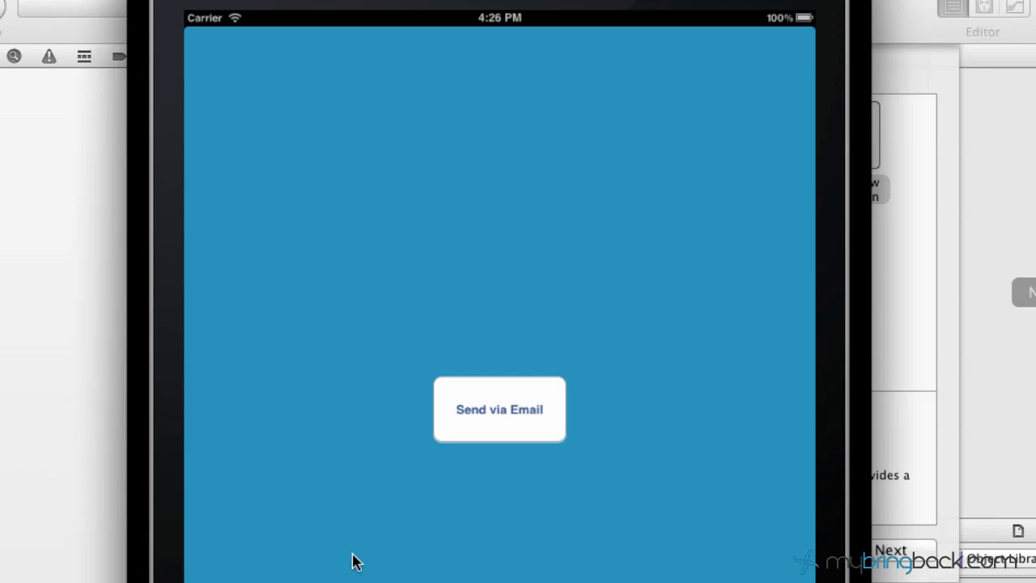
pyautogui.moveTo(663, 516)
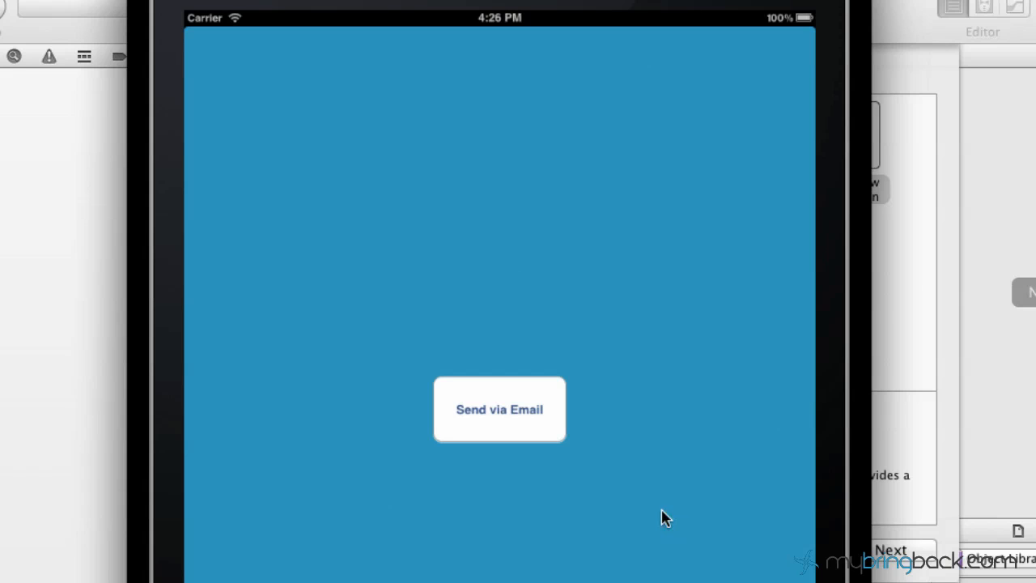
# Step: Discard the email draft and pick the Single View Application template
pyautogui.click(499, 410)
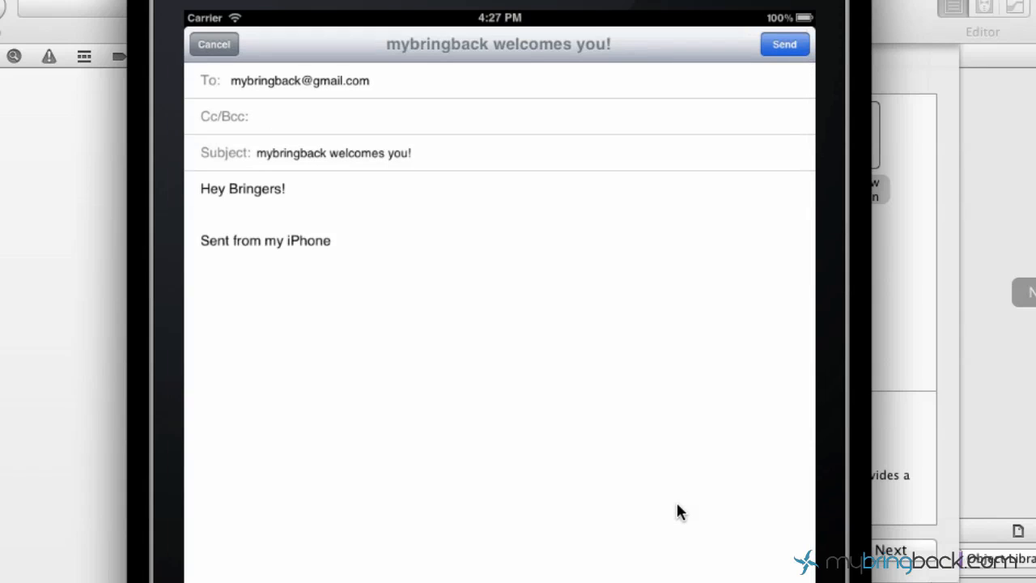
pyautogui.moveTo(674, 511)
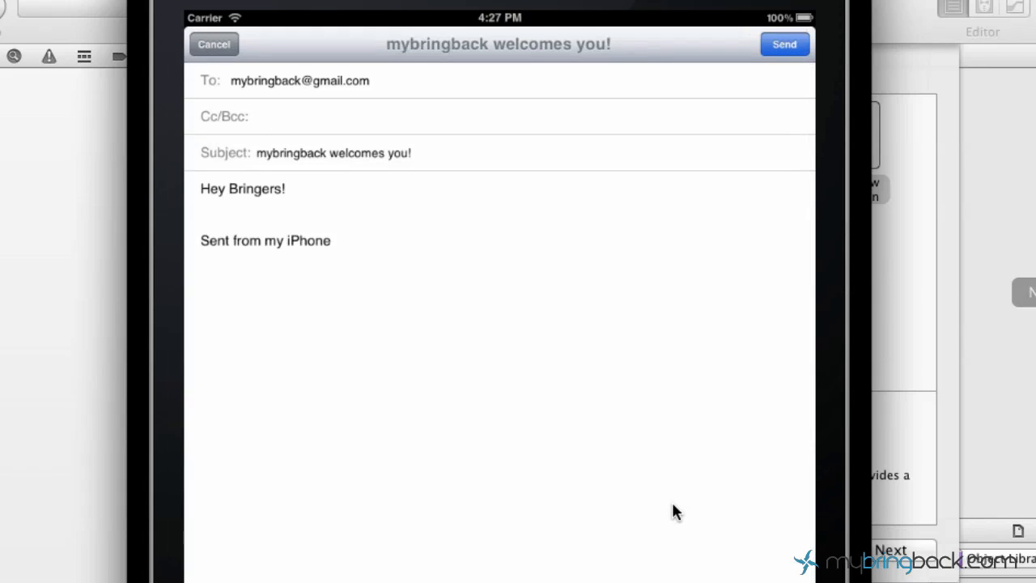
pyautogui.moveTo(639, 548)
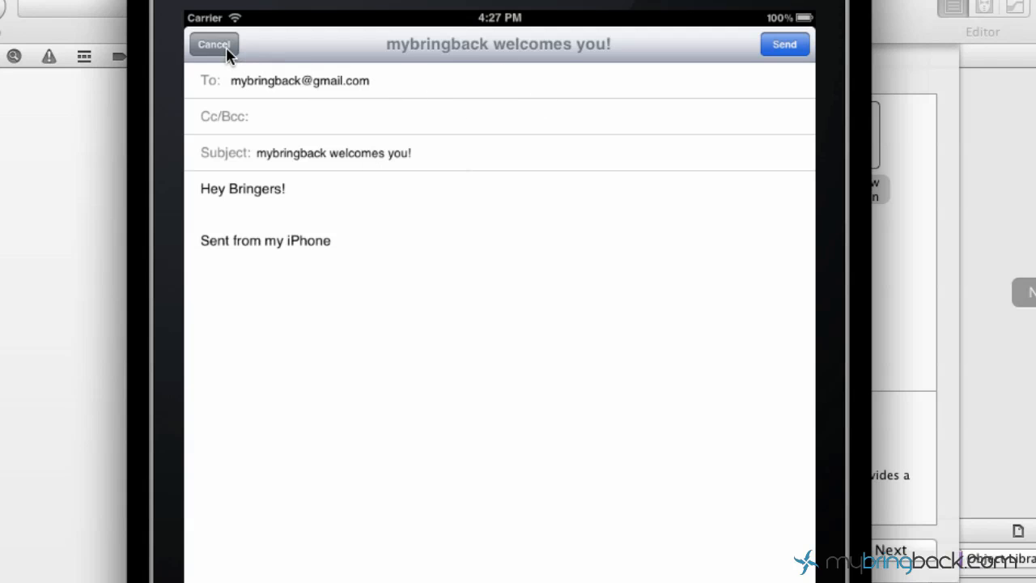
pyautogui.click(214, 43)
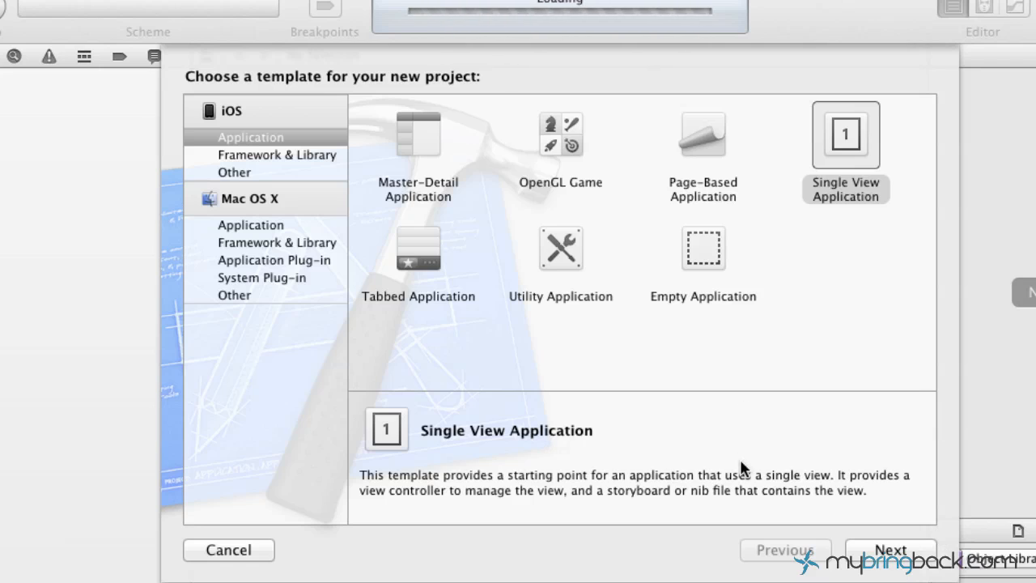
pyautogui.moveTo(738, 467)
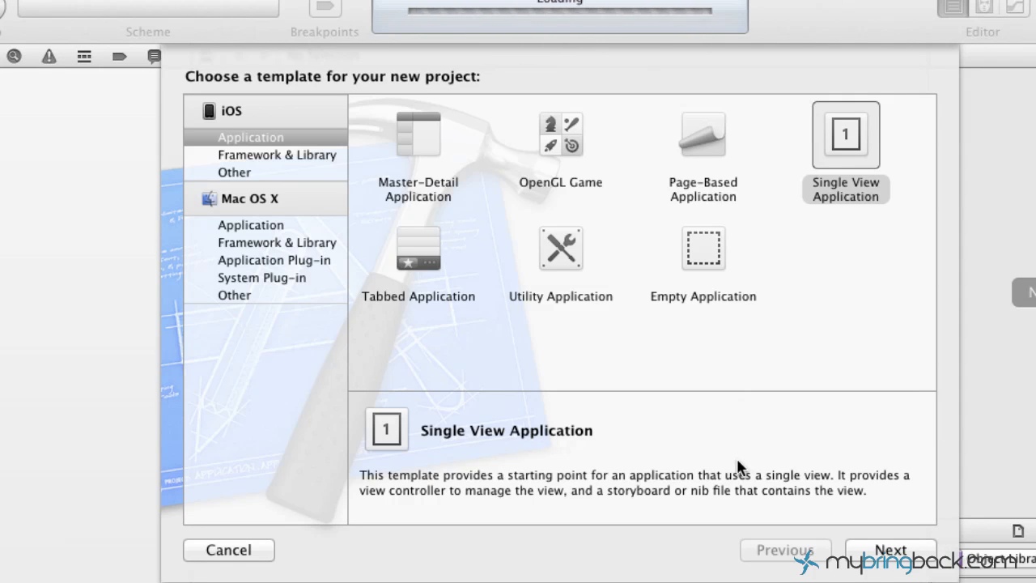
pyautogui.click(846, 134)
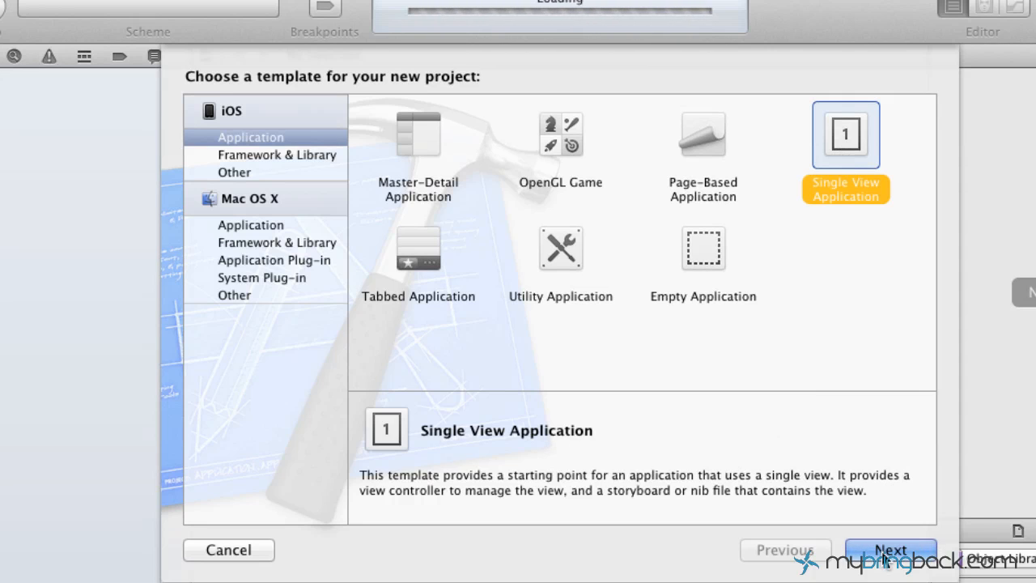
pyautogui.click(896, 549)
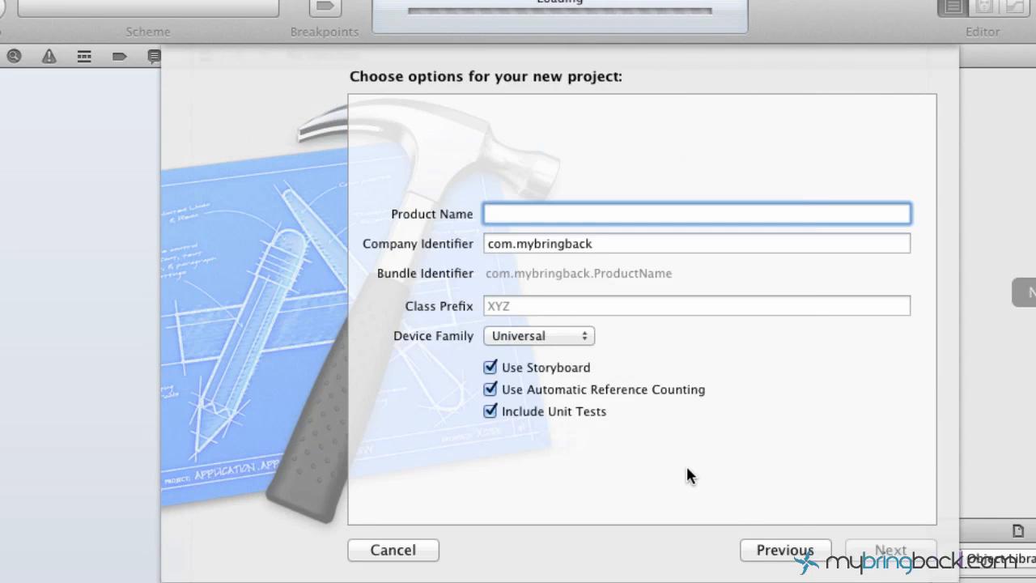
# Step: Name the product inAppEmail and create the project
pyautogui.click(696, 214)
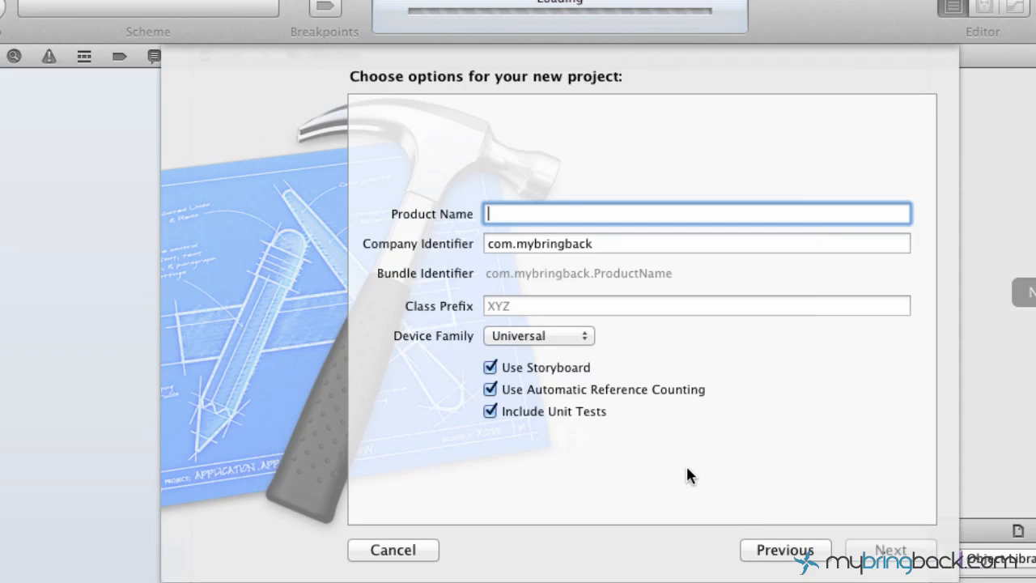
pyautogui.write('inAppEmail')
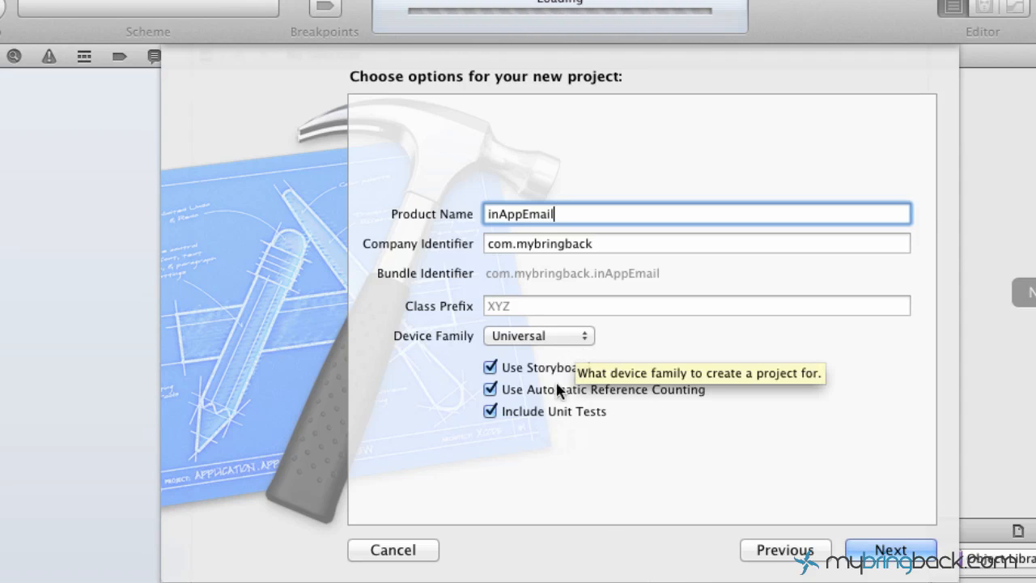
pyautogui.moveTo(829, 558)
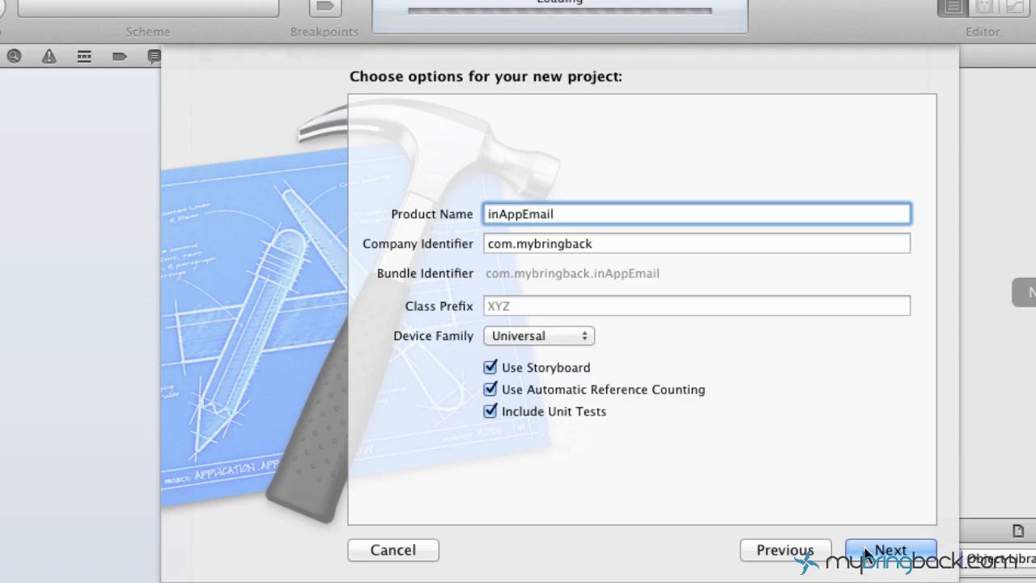
pyautogui.click(896, 550)
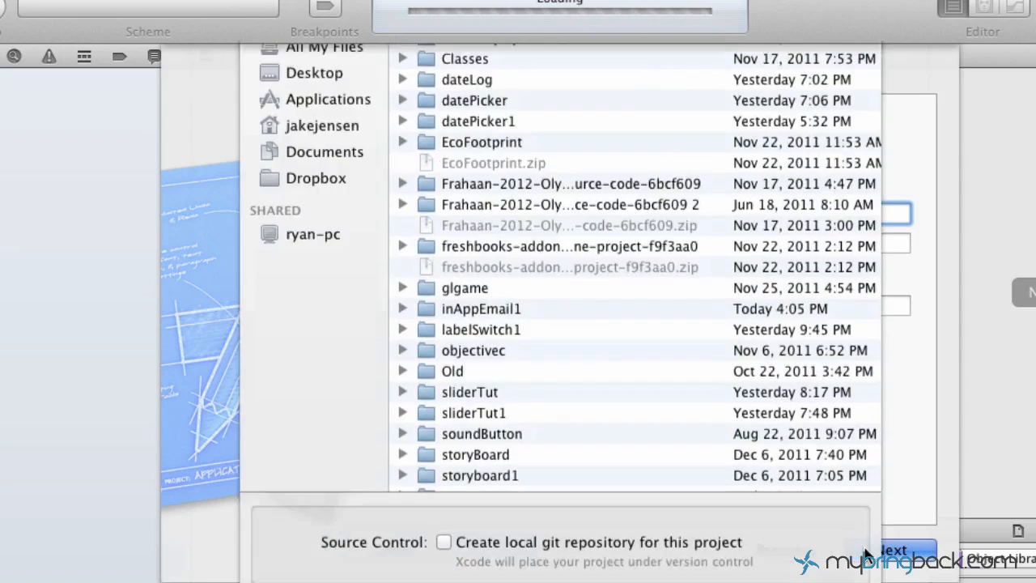
pyautogui.click(896, 548)
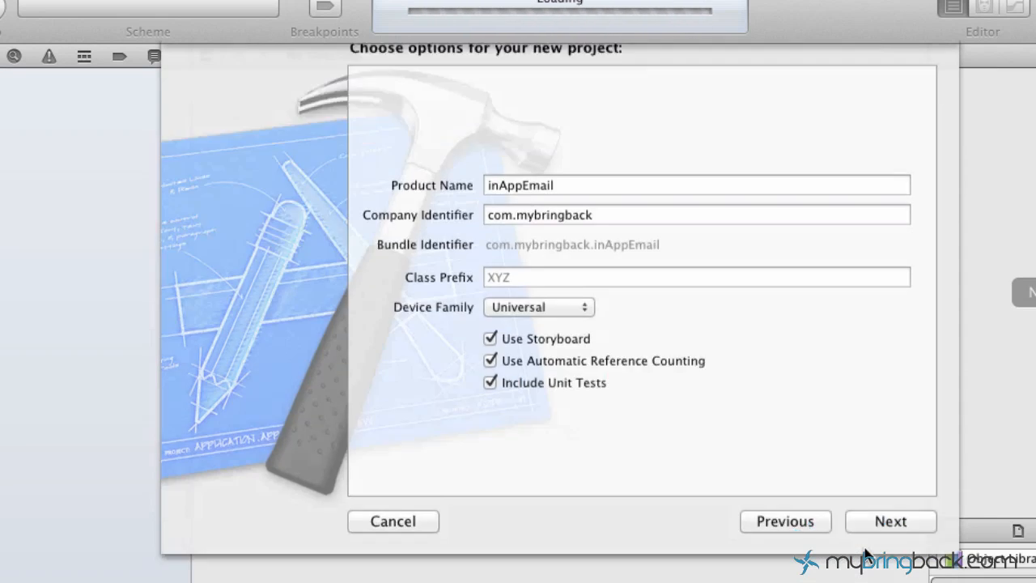
pyautogui.click(890, 521)
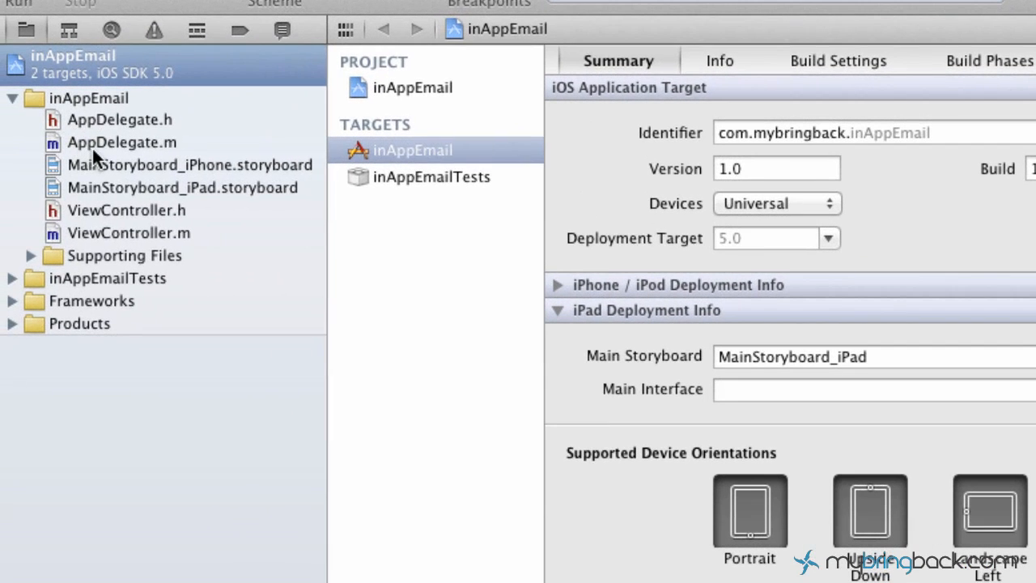
pyautogui.moveTo(125, 195)
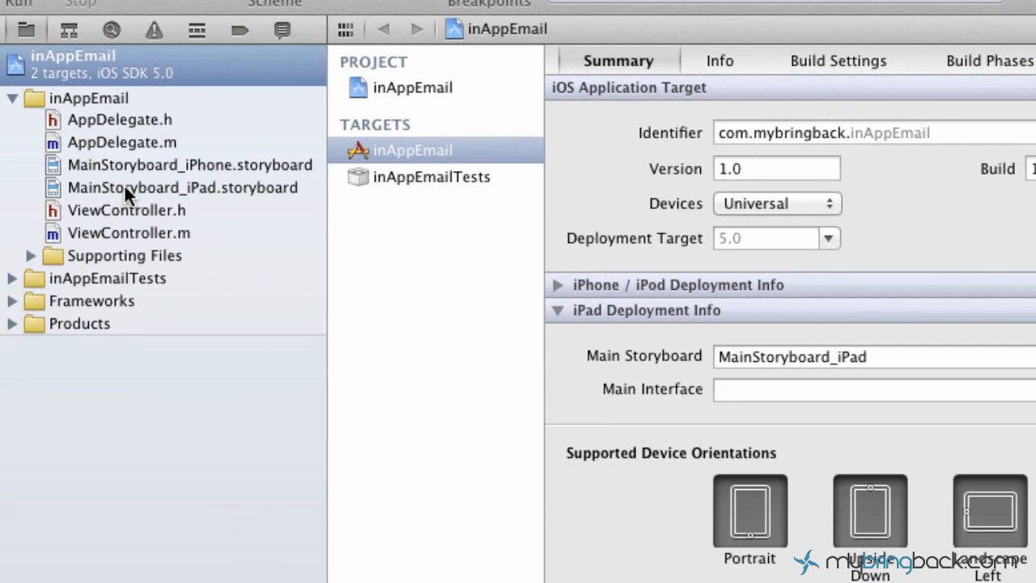
# Step: Open MainStoryboard_iPad.storyboard from the Project Navigator
pyautogui.click(181, 187)
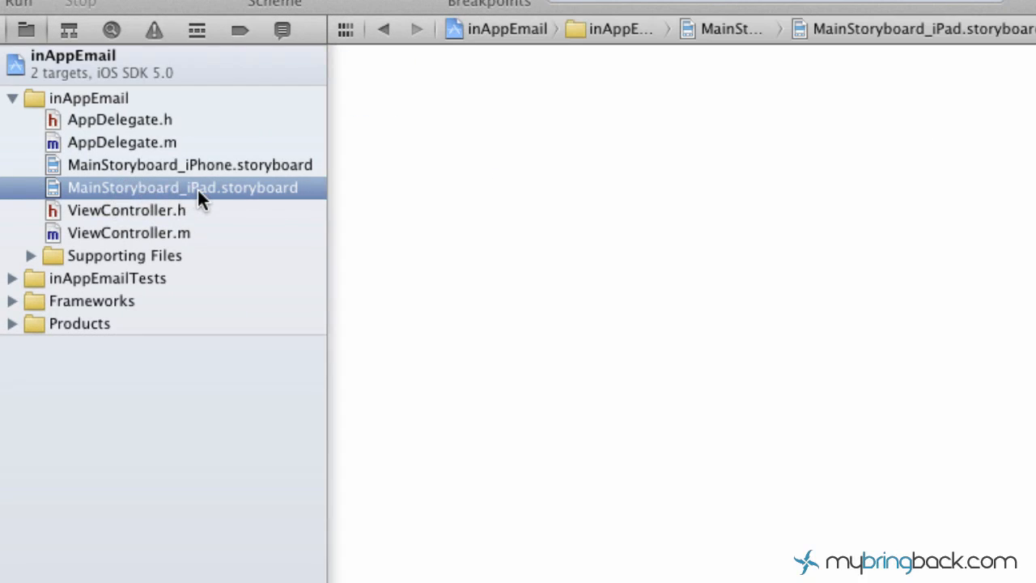
pyautogui.moveTo(217, 213)
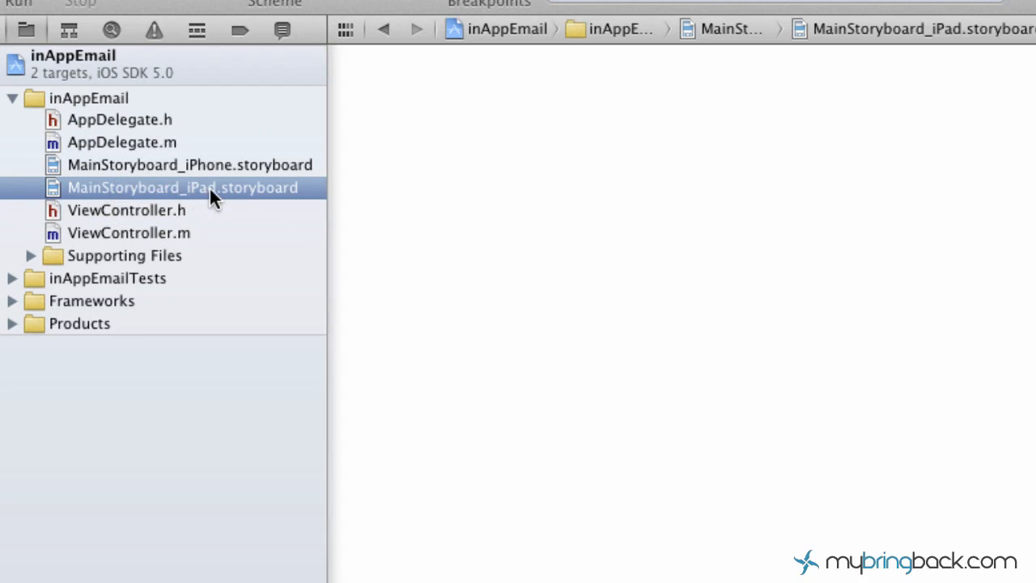
pyautogui.moveTo(236, 174)
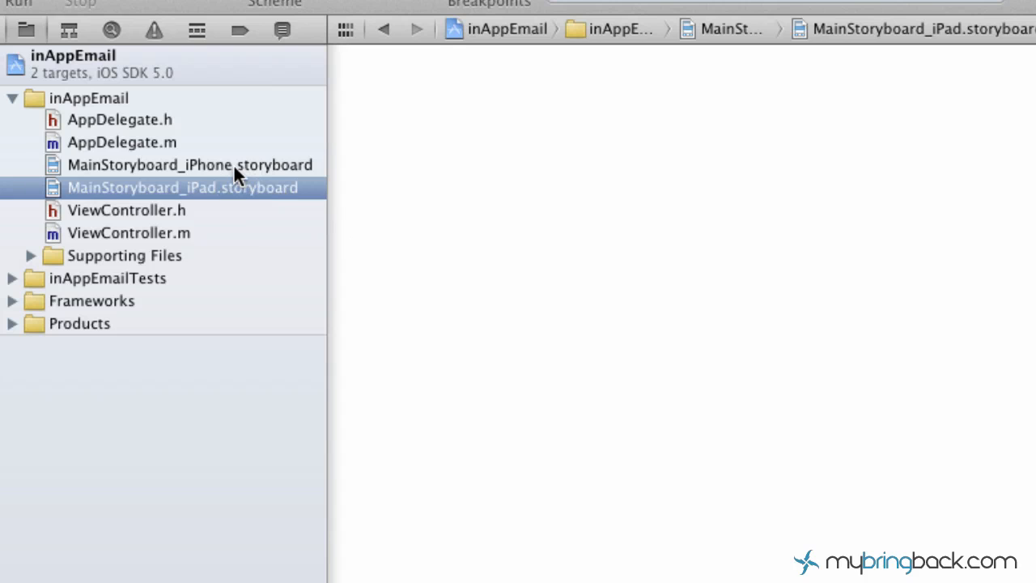
pyautogui.moveTo(225, 173)
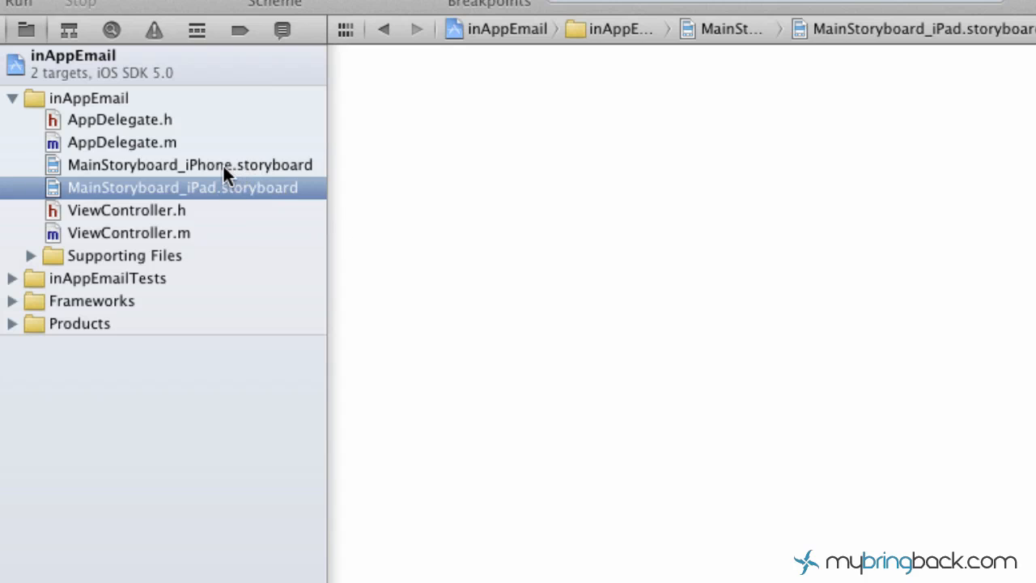
pyautogui.moveTo(232, 173)
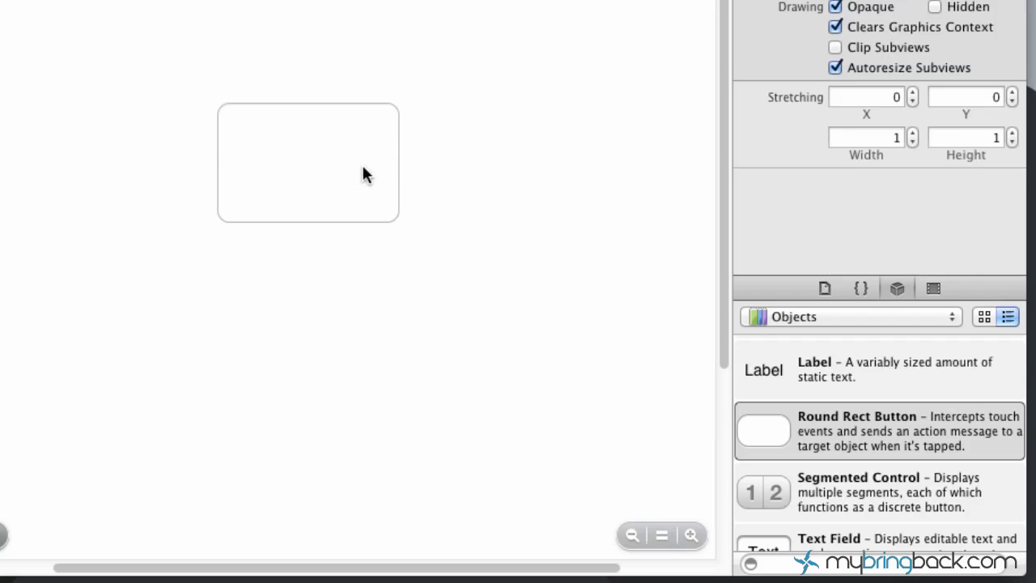
# Step: Drag a Round Rect Button onto the iPad view and title it 'SEnd via Email'
pyautogui.moveTo(364, 174); pyautogui.dragTo(405, 198)
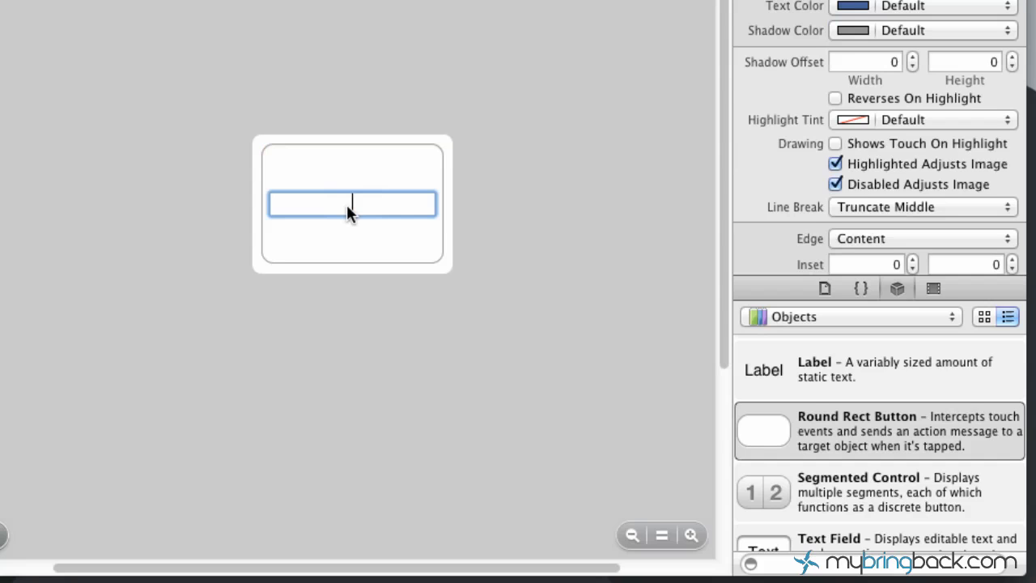
pyautogui.write('S')
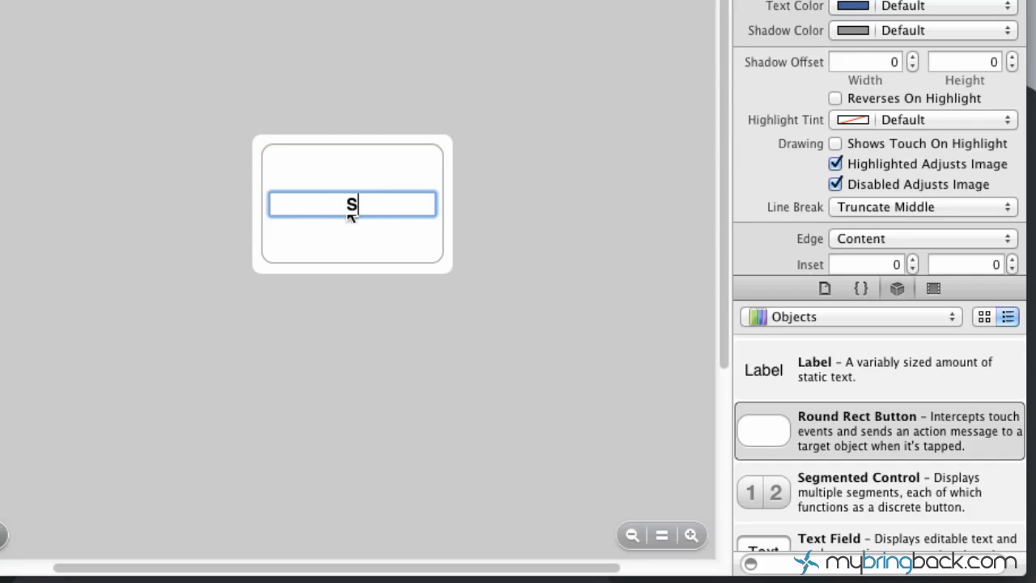
pyautogui.write('End vi')
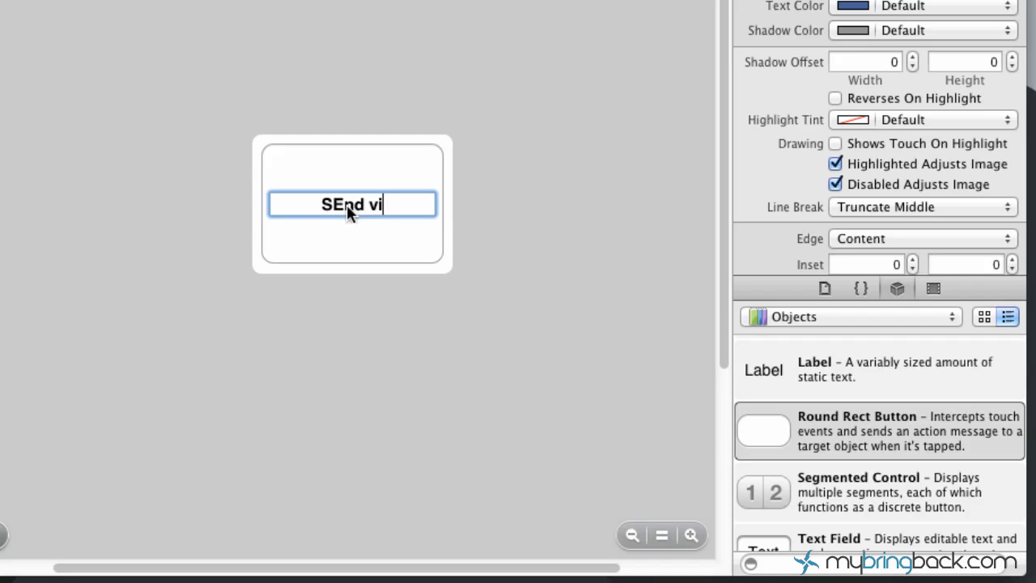
pyautogui.moveTo(384, 234)
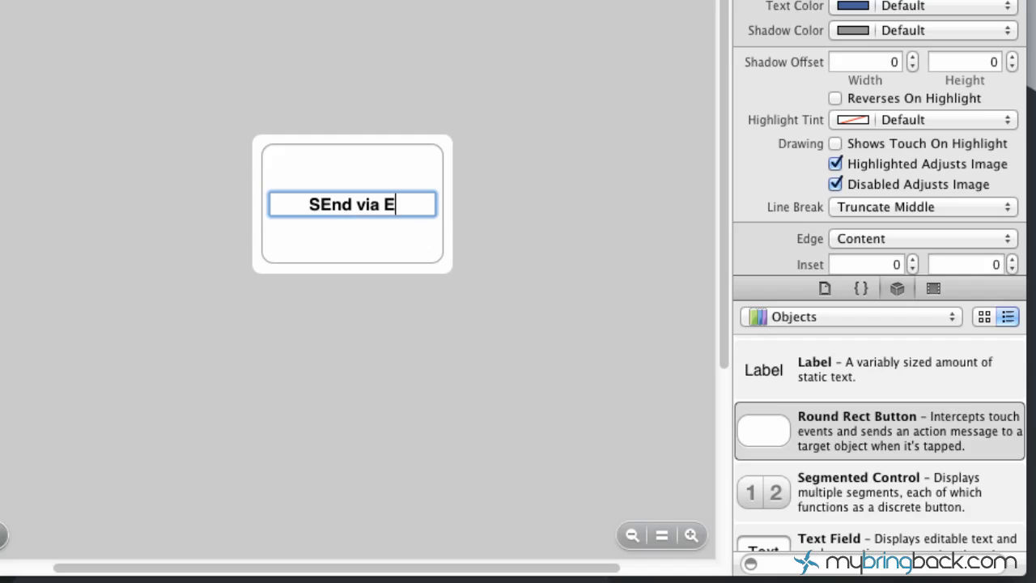
pyautogui.write('ma')
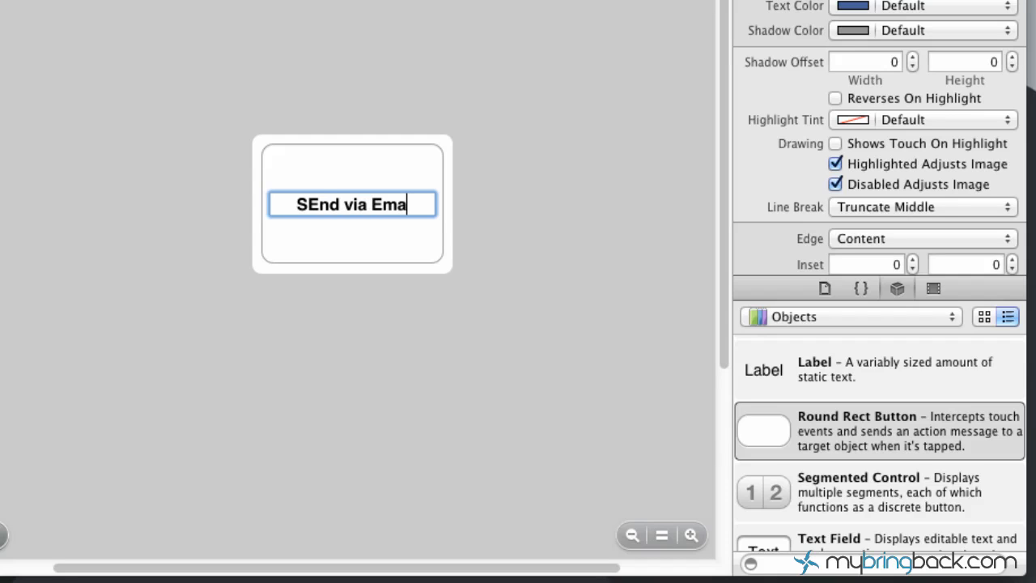
pyautogui.write('il')
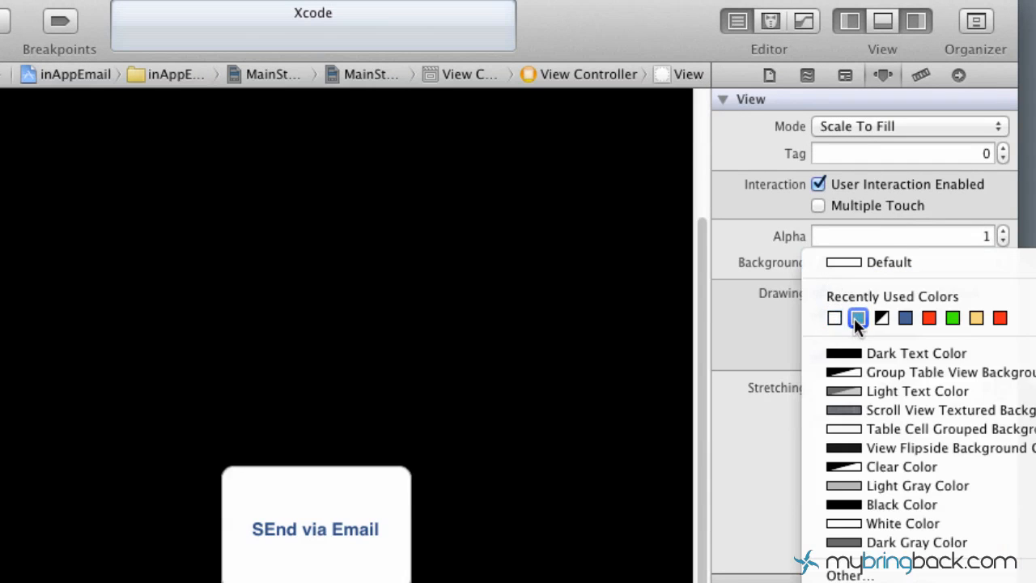
# Step: Set the view's background to the recently used blue swatch
pyautogui.click(857, 318)
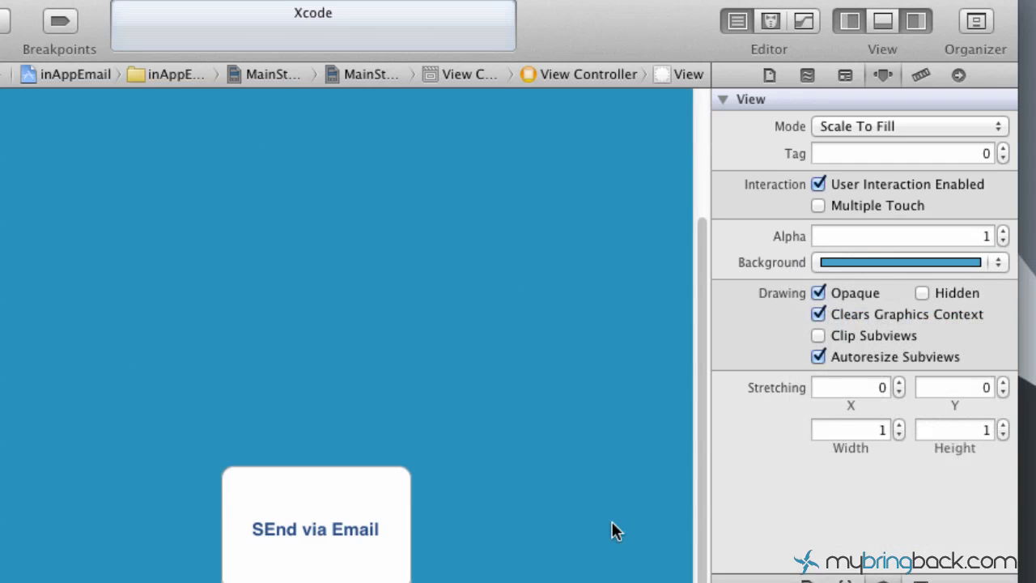
pyautogui.moveTo(324, 552)
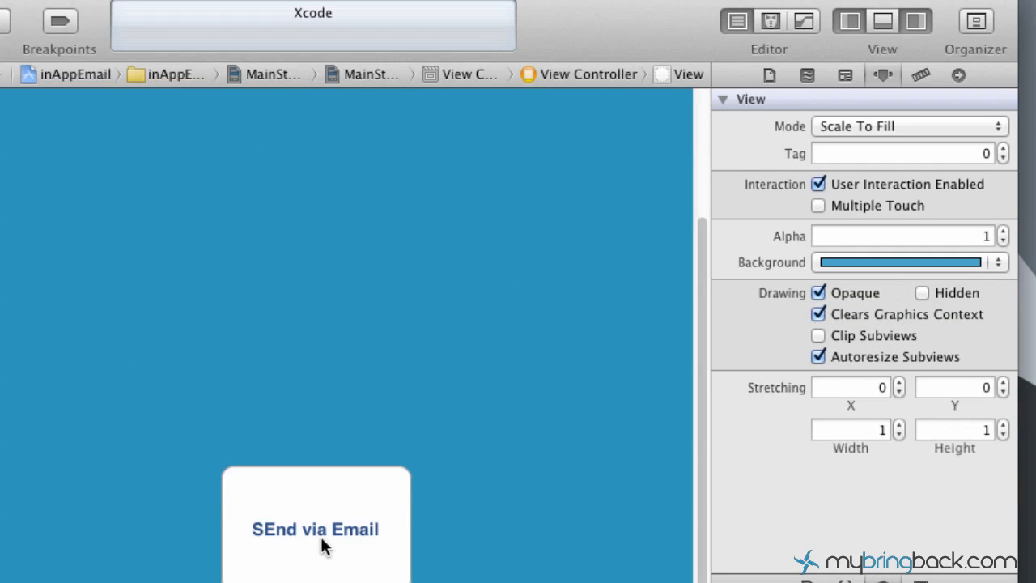
pyautogui.moveTo(672, 422)
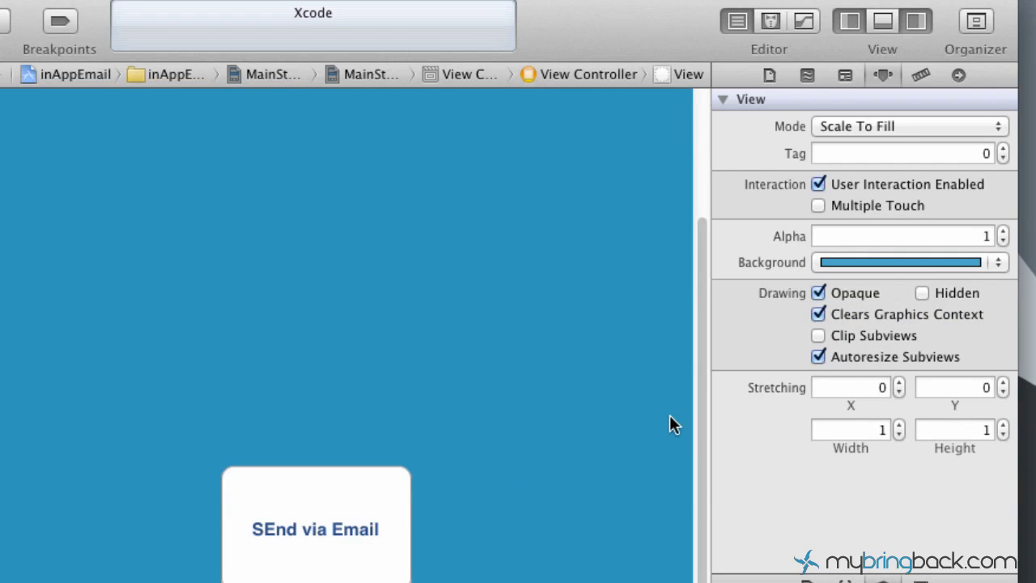
pyautogui.moveTo(465, 363)
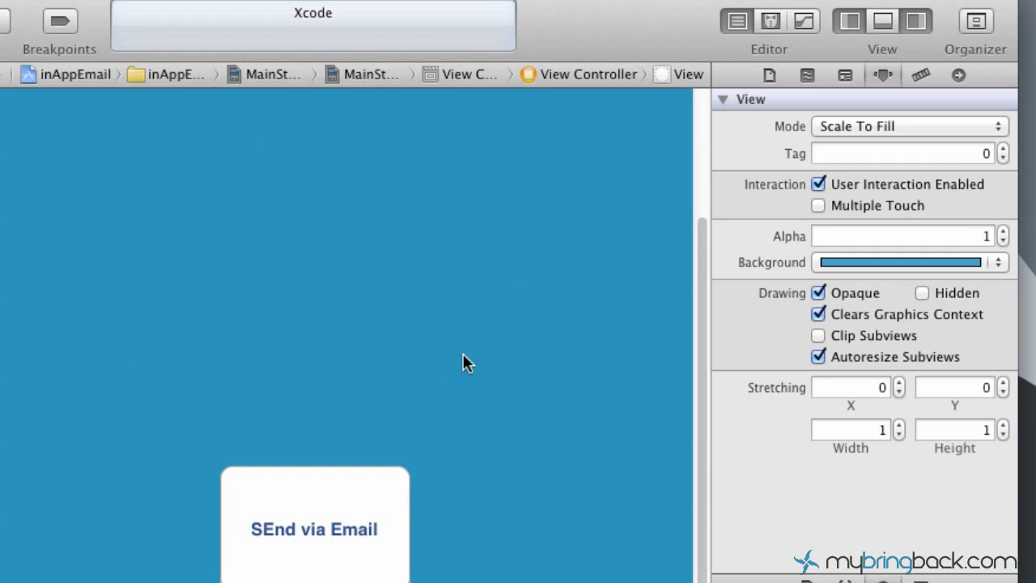
pyautogui.moveTo(573, 283)
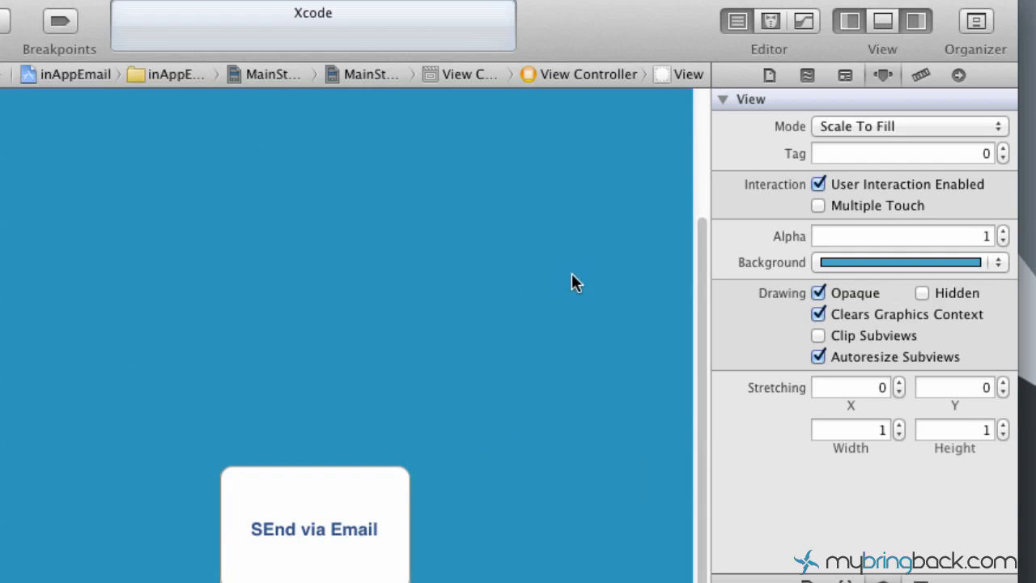
pyautogui.moveTo(340, 528)
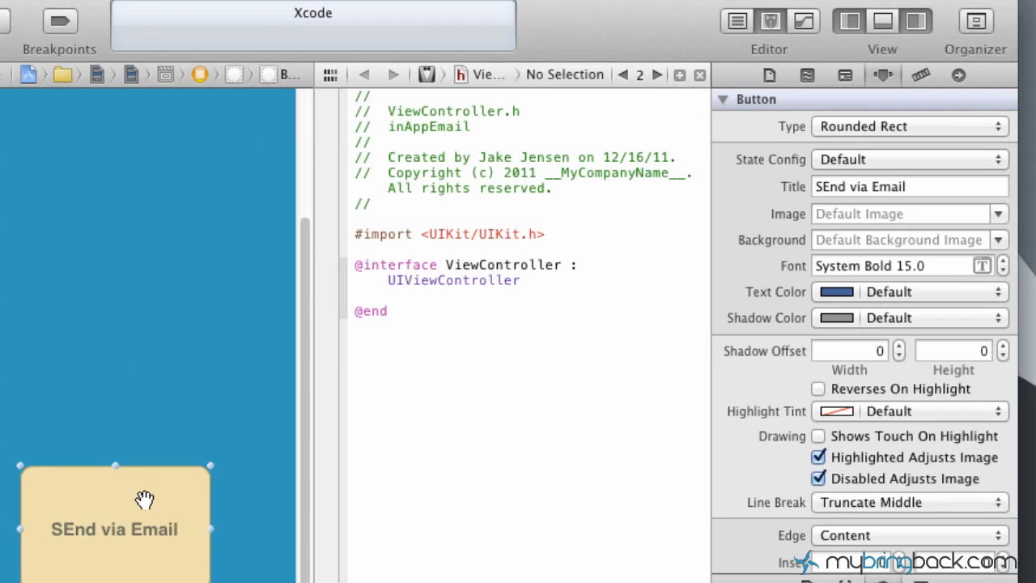
# Step: Control-drag the button into ViewController.h as an Action named emailButton
pyautogui.moveTo(145, 500); pyautogui.dragTo(380, 292)
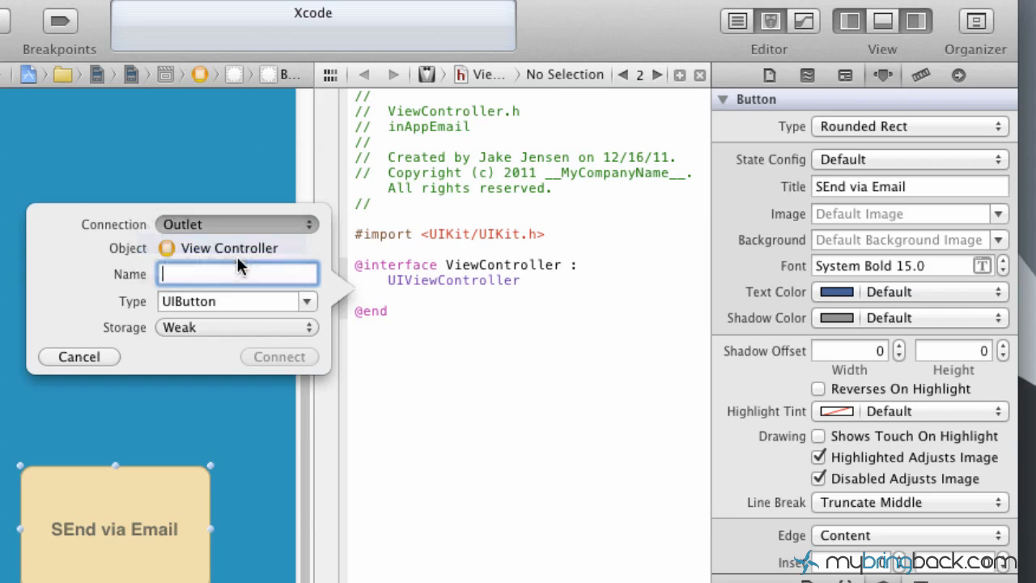
pyautogui.click(235, 225)
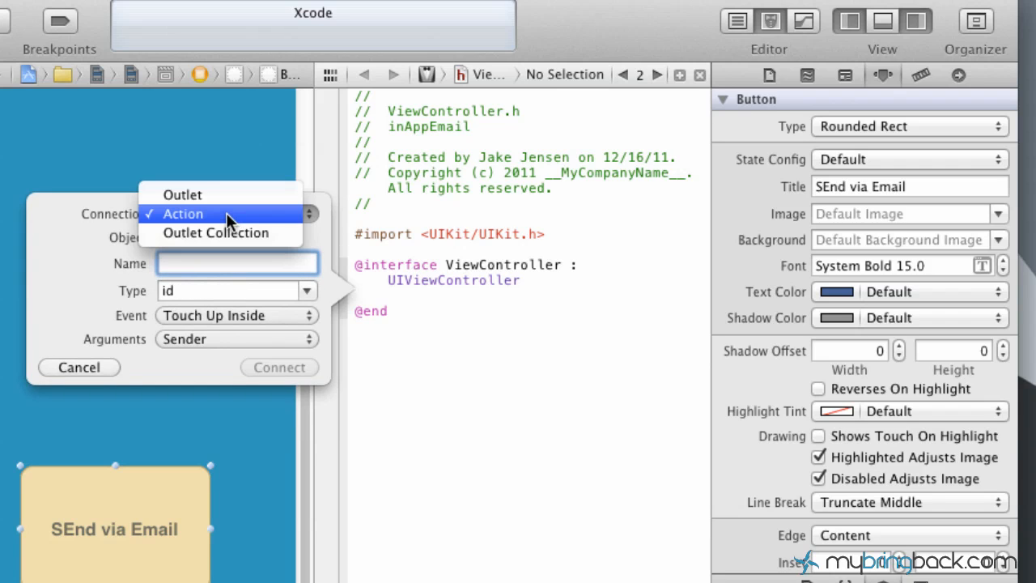
pyautogui.click(183, 213)
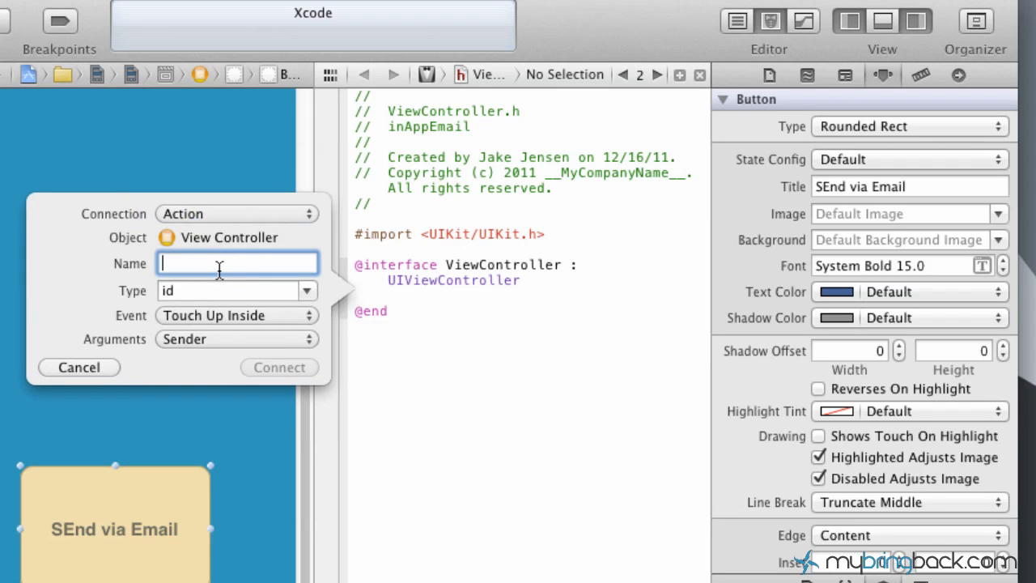
pyautogui.write('emailB')
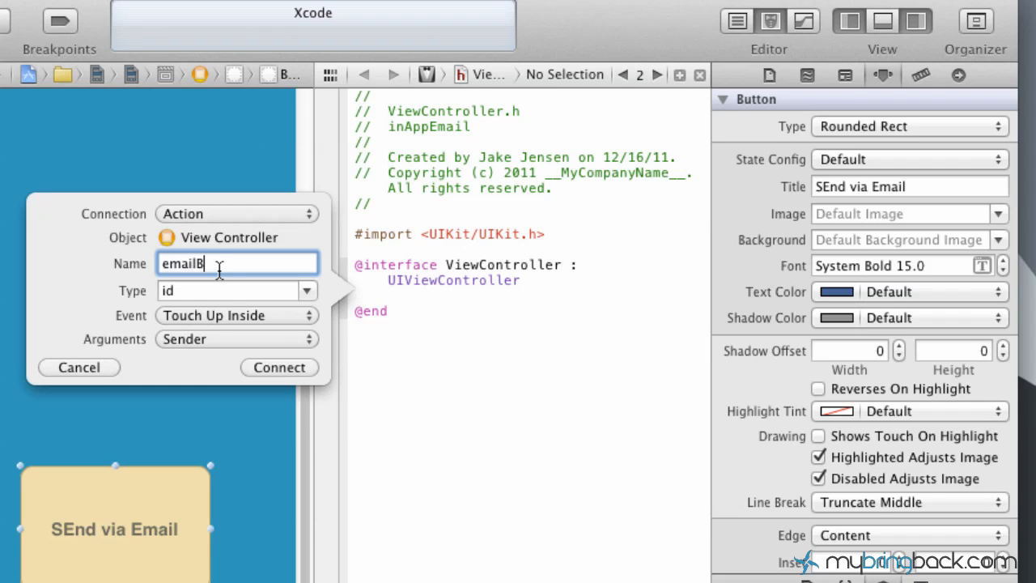
pyautogui.write('utton')
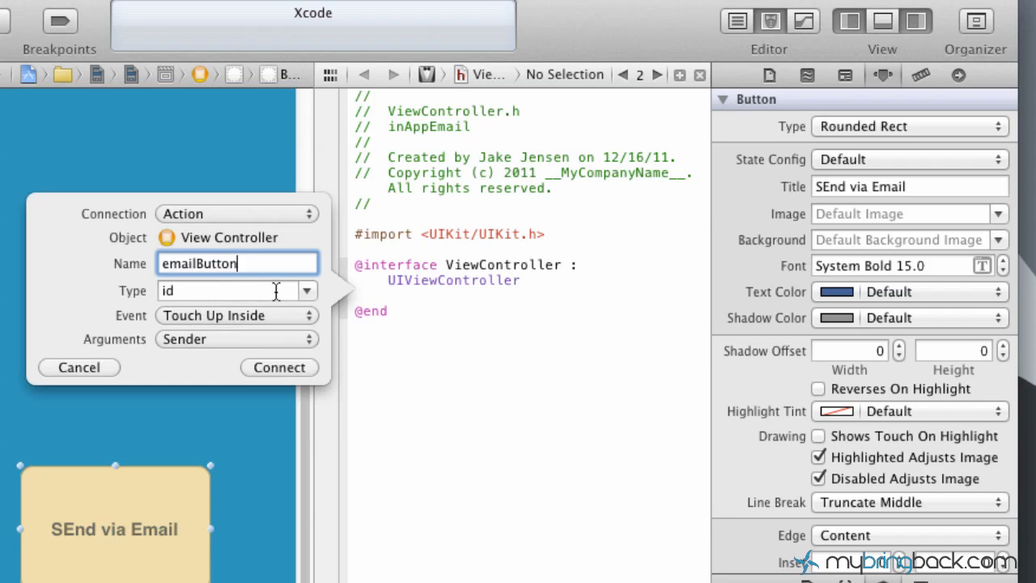
pyautogui.moveTo(231, 317)
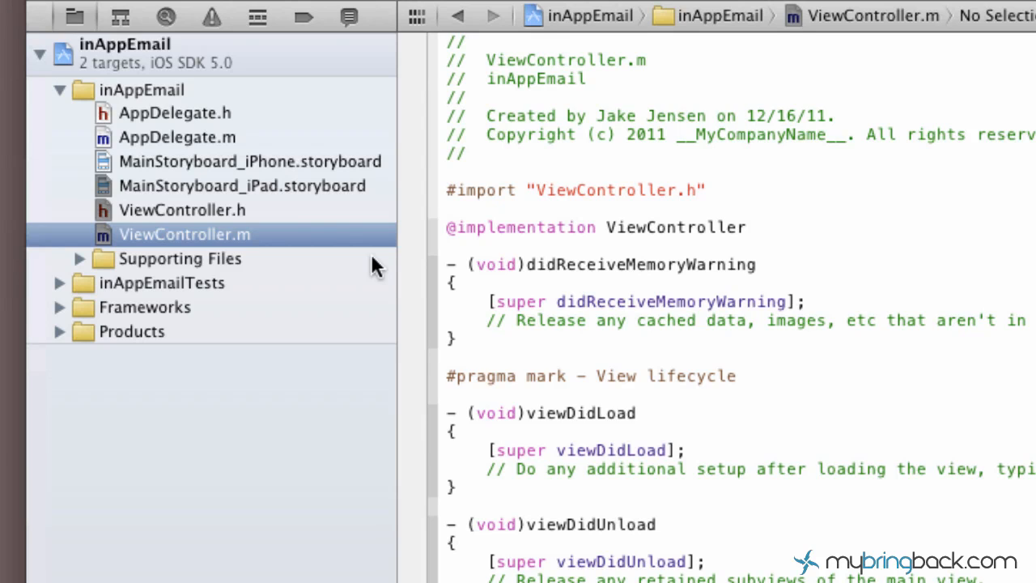
pyautogui.moveTo(213, 218)
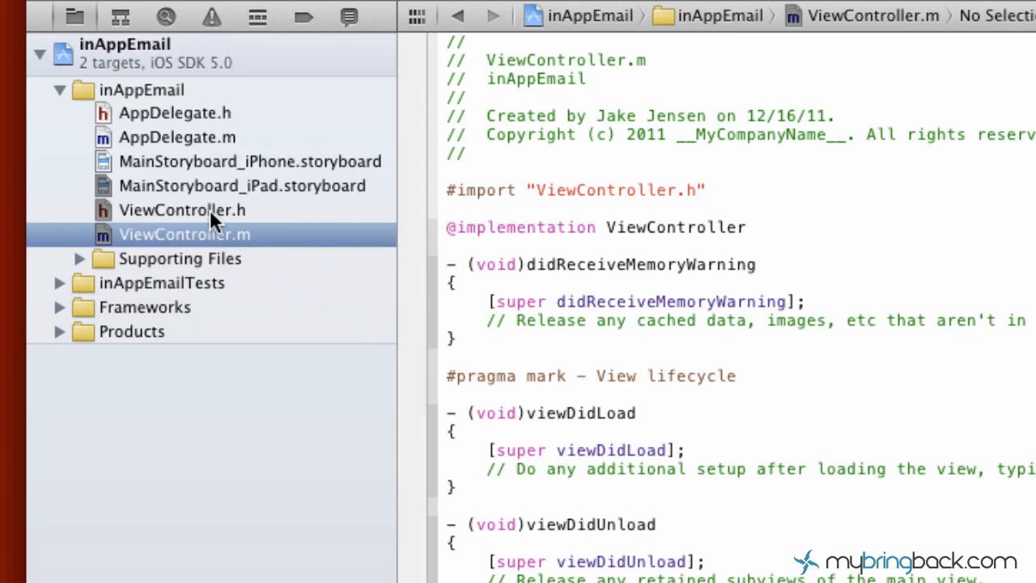
# Step: Review the emailButton IBAction in ViewController.h, then reopen the iPad storyboard
pyautogui.click(182, 210)
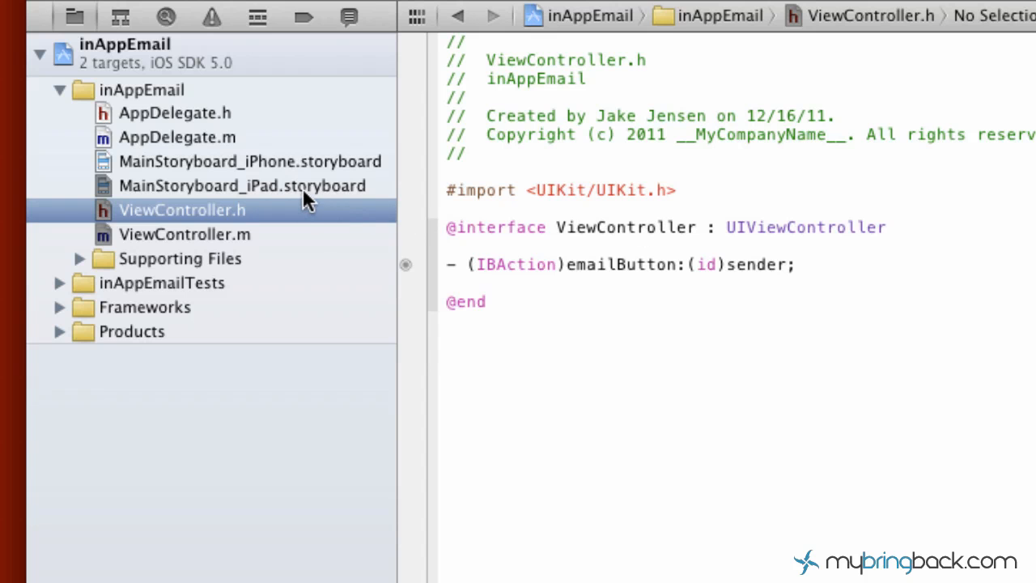
pyautogui.click(241, 185)
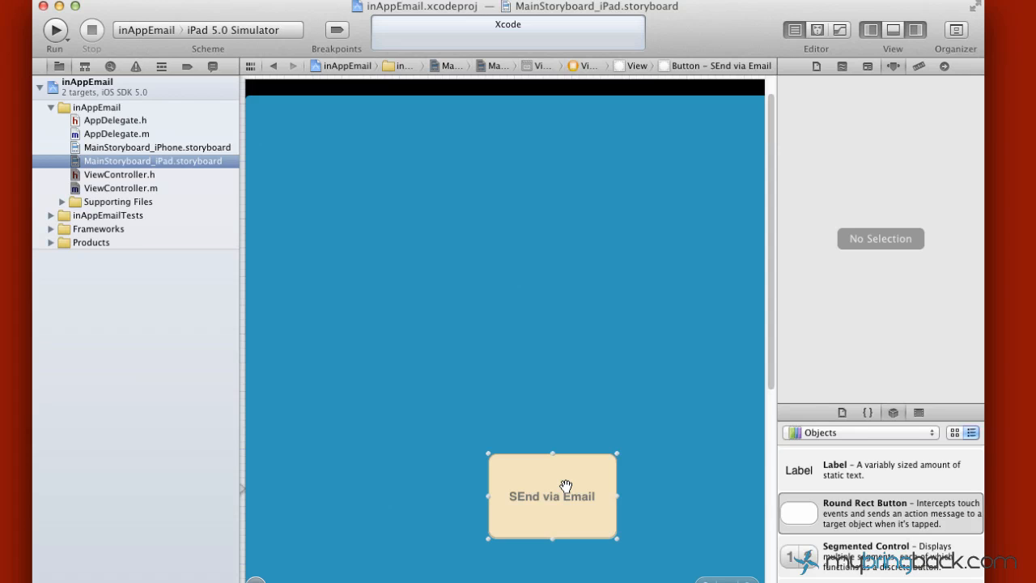
pyautogui.moveTo(119, 177)
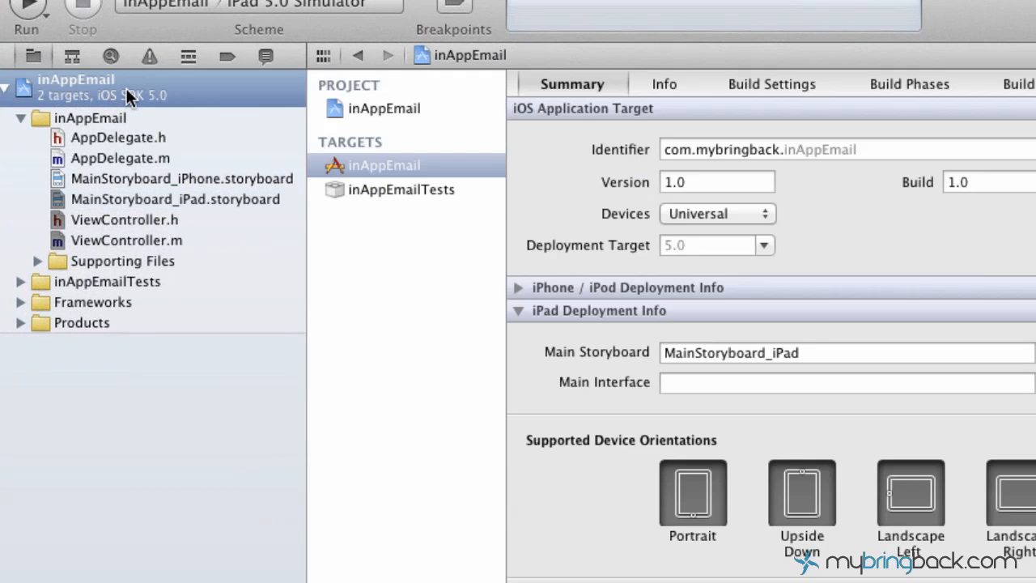
pyautogui.moveTo(780, 97)
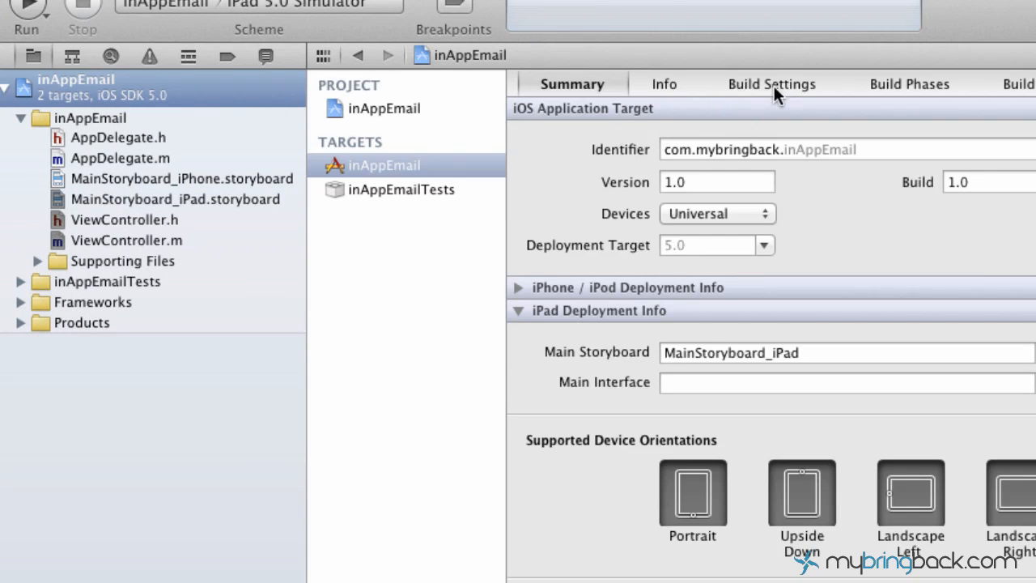
# Step: Show the target's Build Phases and expand Link Binary With Libraries
pyautogui.click(773, 83)
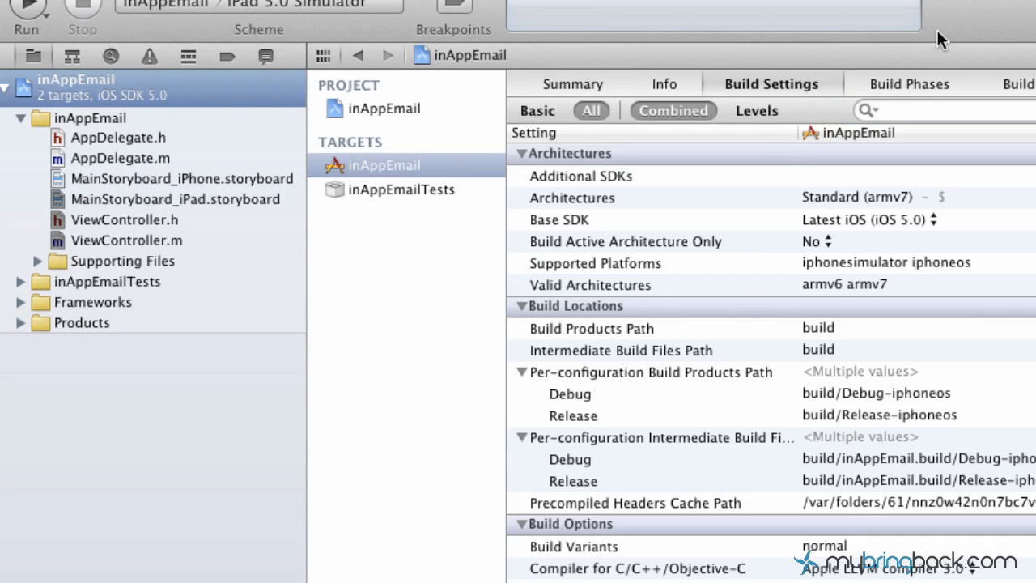
pyautogui.click(909, 83)
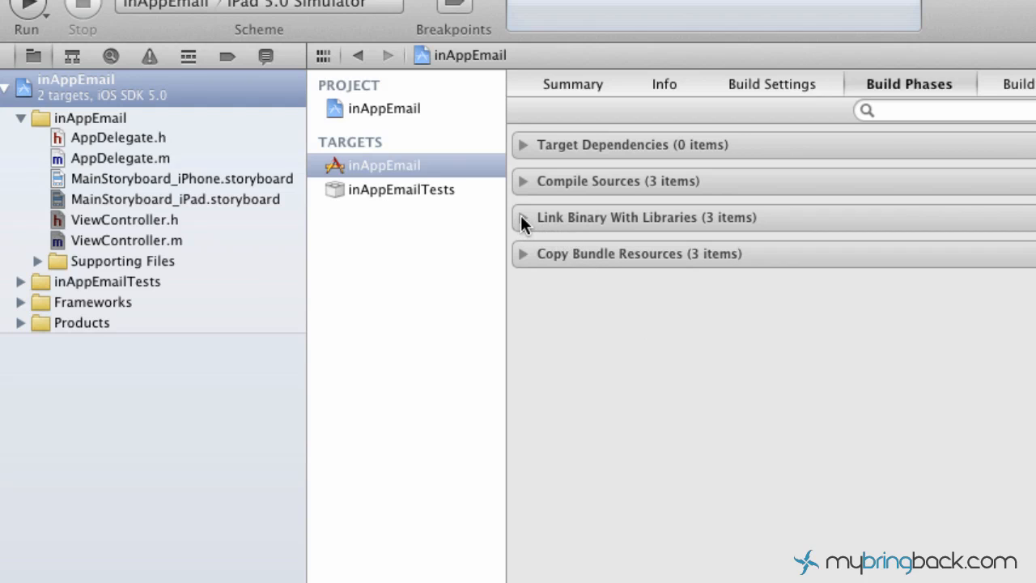
pyautogui.click(522, 218)
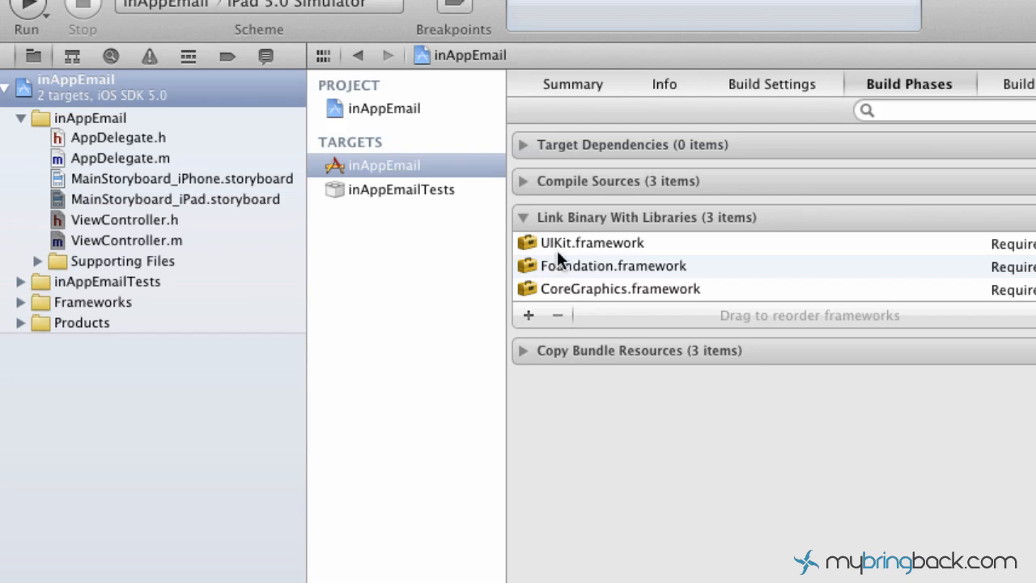
pyautogui.moveTo(587, 271)
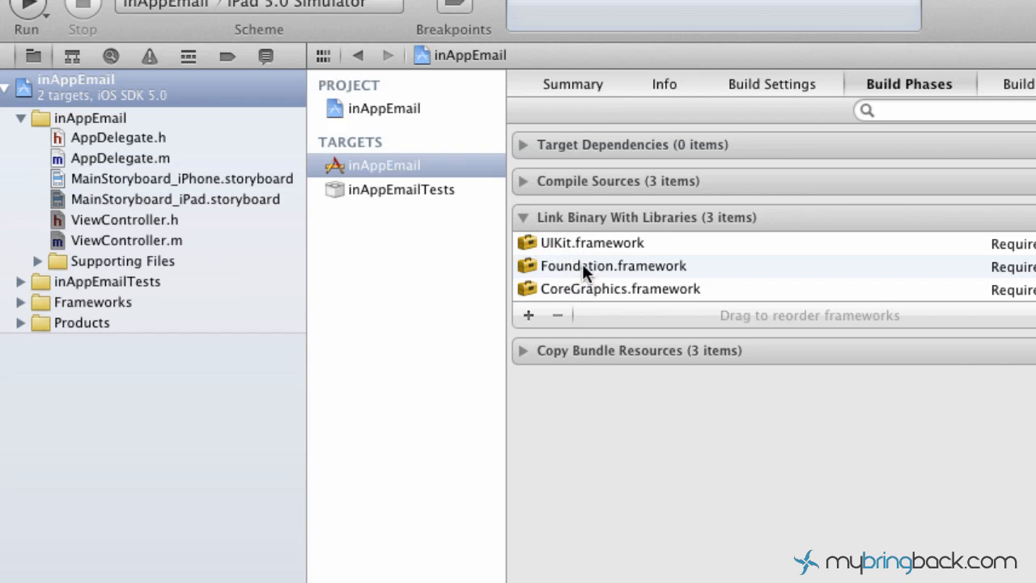
pyautogui.moveTo(599, 259)
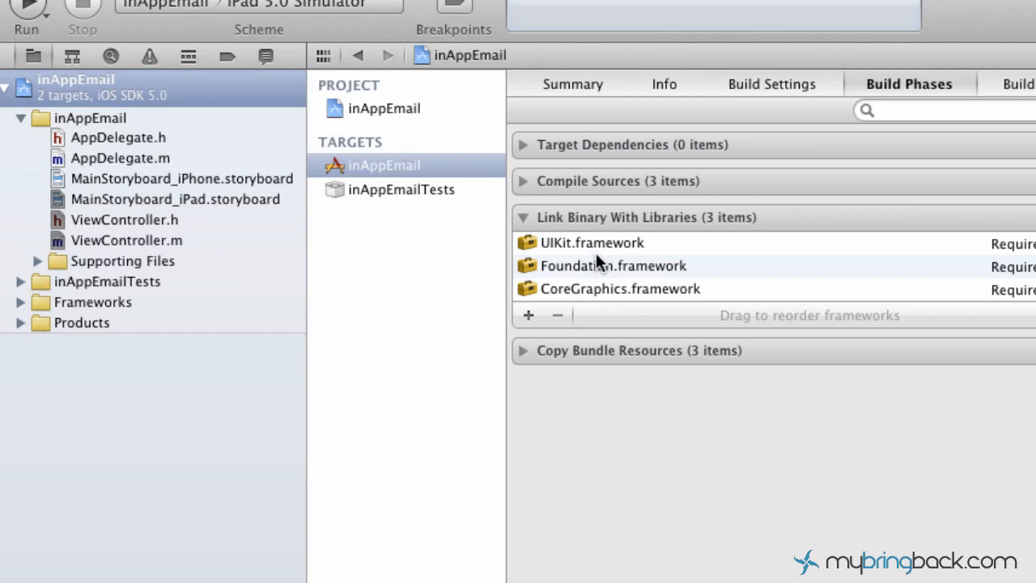
pyautogui.moveTo(579, 298)
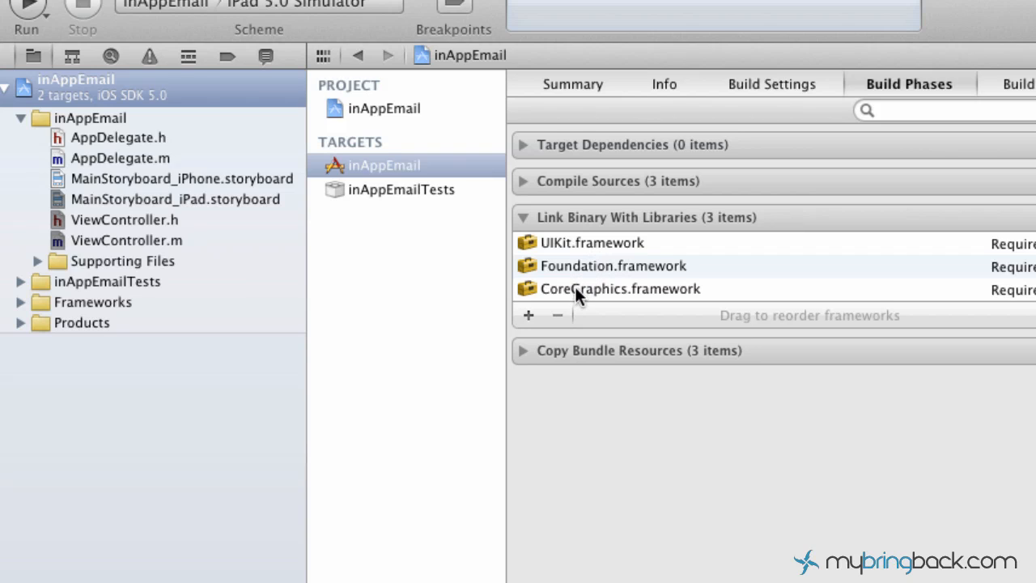
pyautogui.moveTo(532, 317)
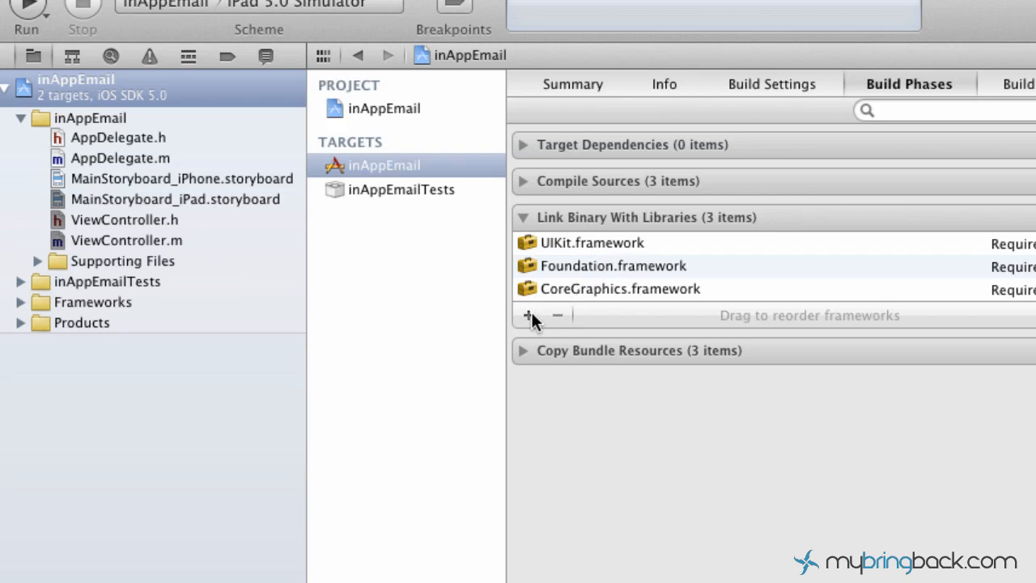
pyautogui.moveTo(526, 316)
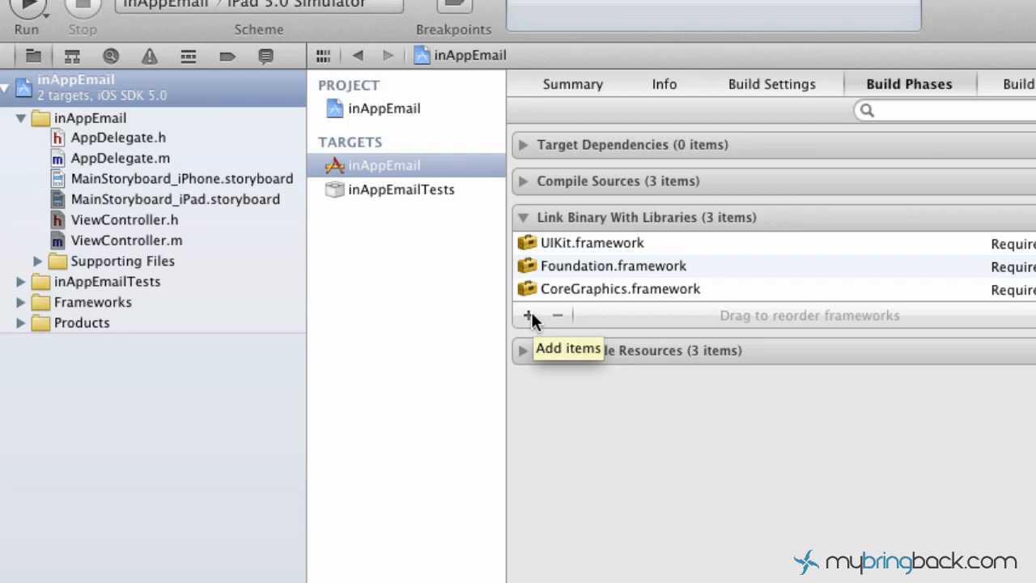
# Step: Search 'mes', add MessageUI.framework from iOS 5.0, and collapse the library list
pyautogui.click(529, 315)
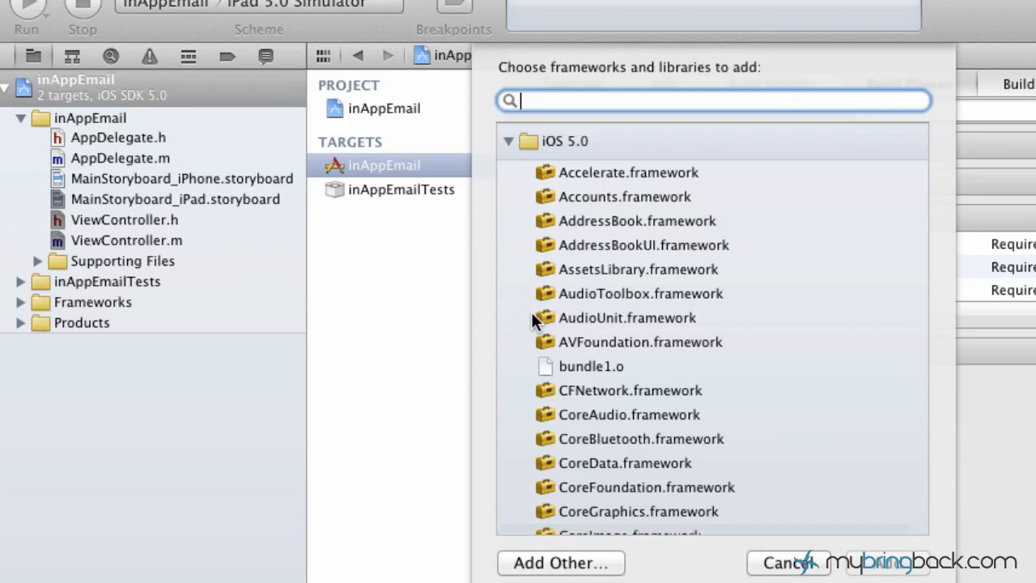
pyautogui.write('message')
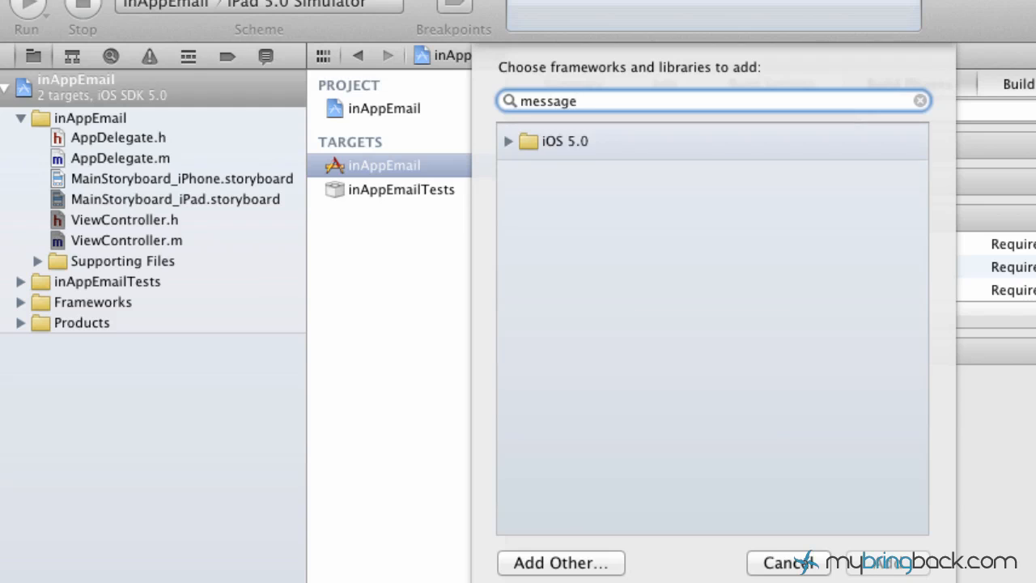
pyautogui.click(510, 141)
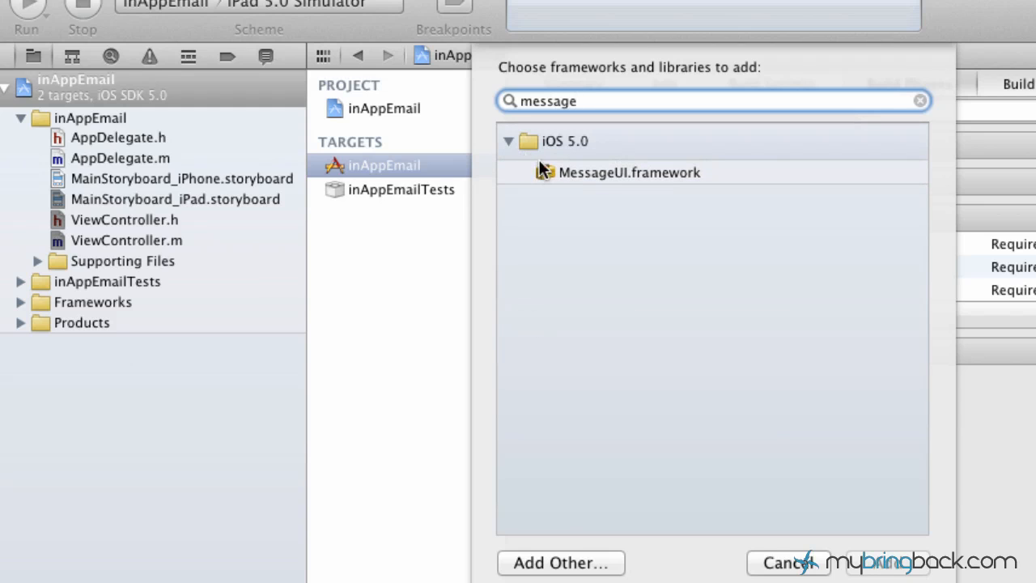
pyautogui.click(629, 172)
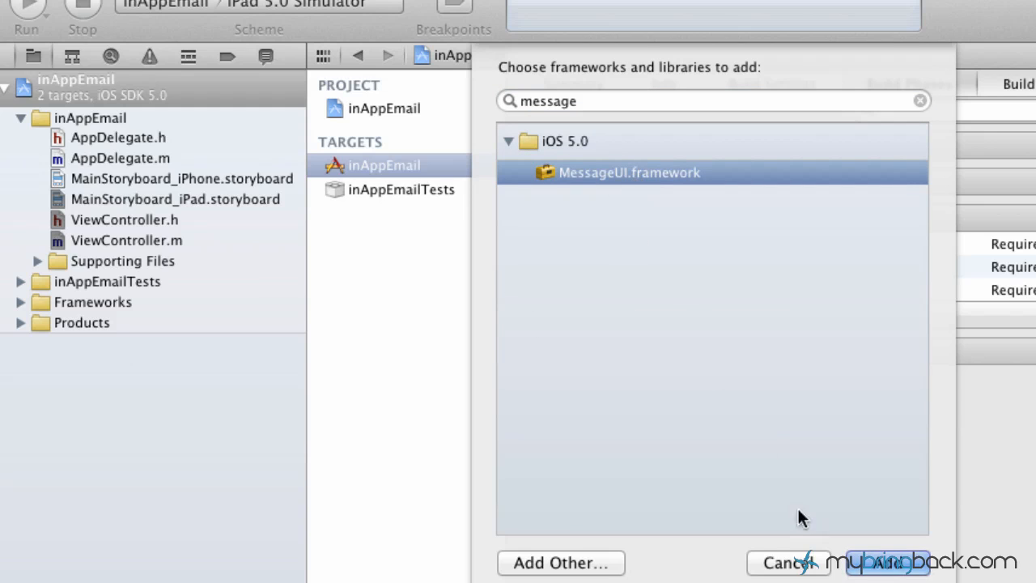
pyautogui.click(904, 561)
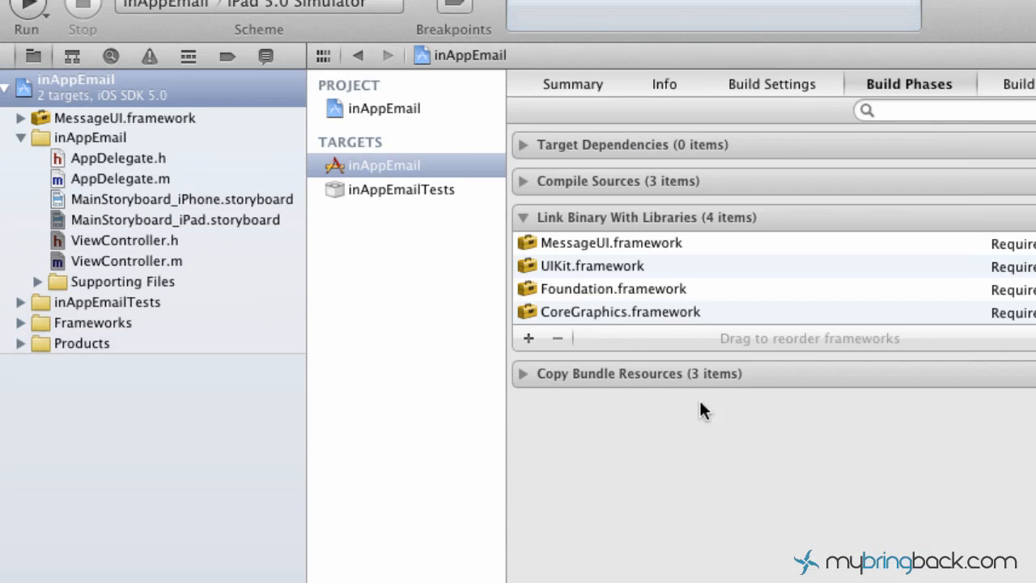
pyautogui.moveTo(590, 316)
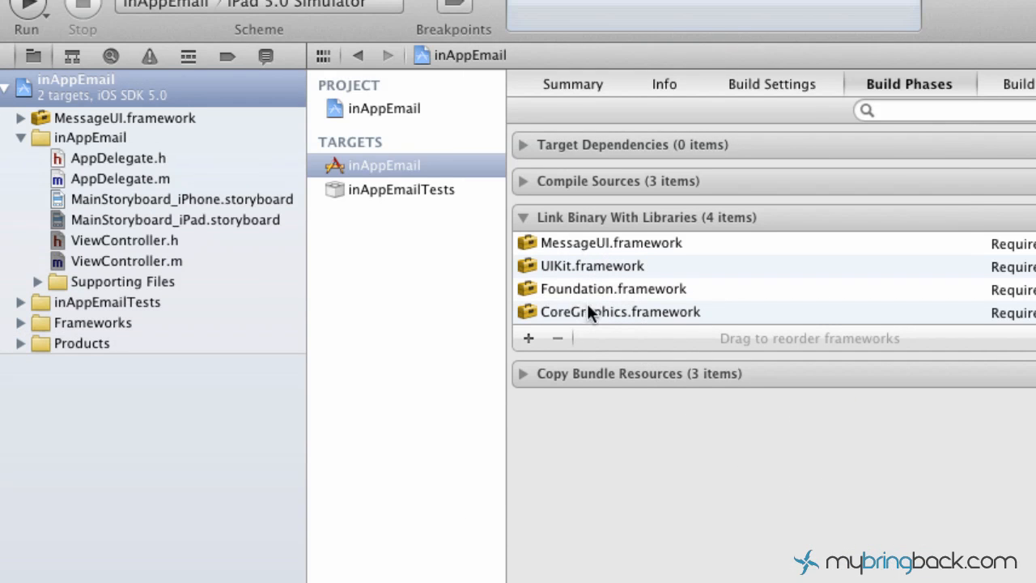
pyautogui.click(523, 217)
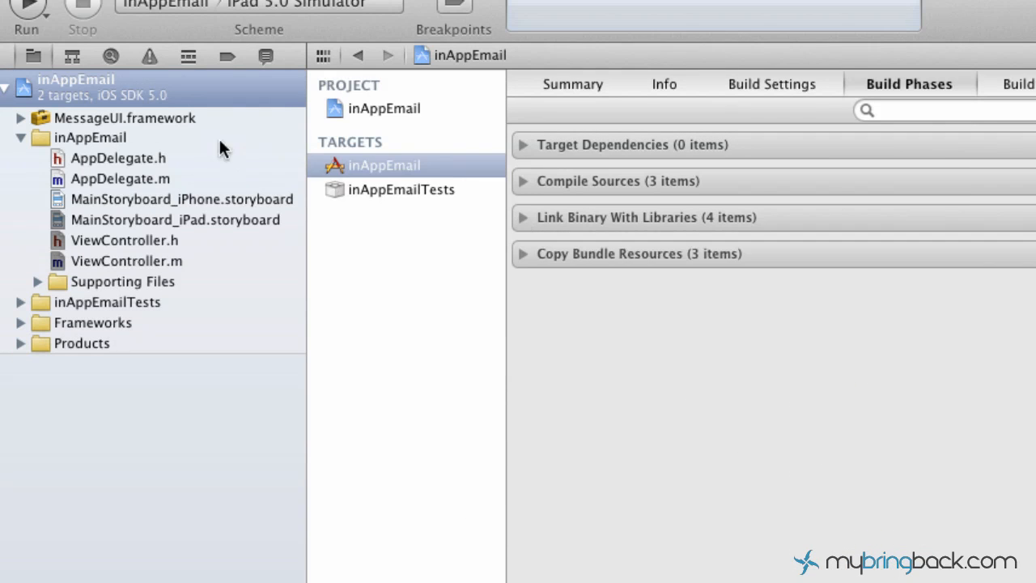
# Step: Move MessageUI.framework into the Frameworks group and confirm it is listed there
pyautogui.click(124, 117)
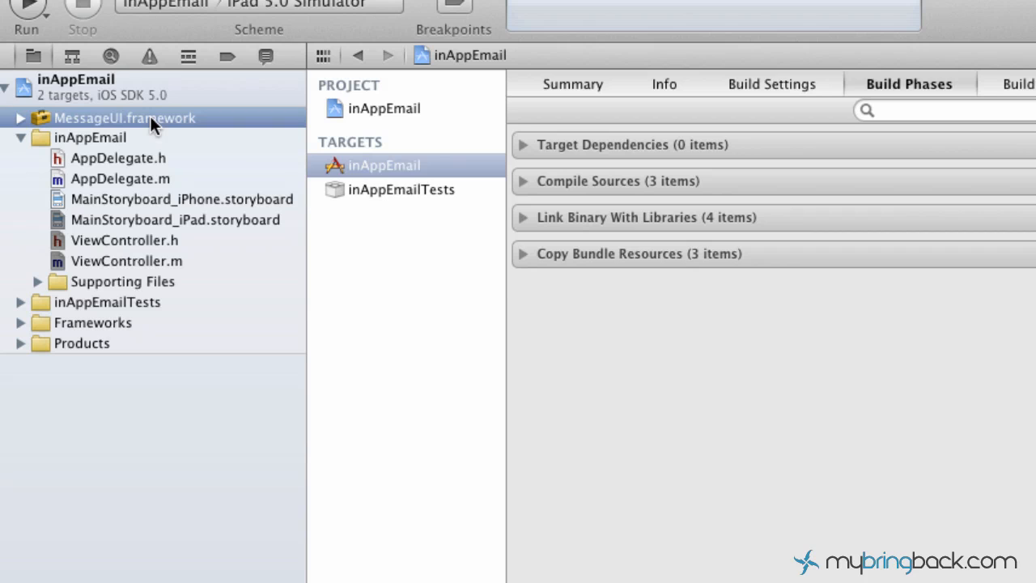
pyautogui.moveTo(125, 118); pyautogui.dragTo(142, 219)
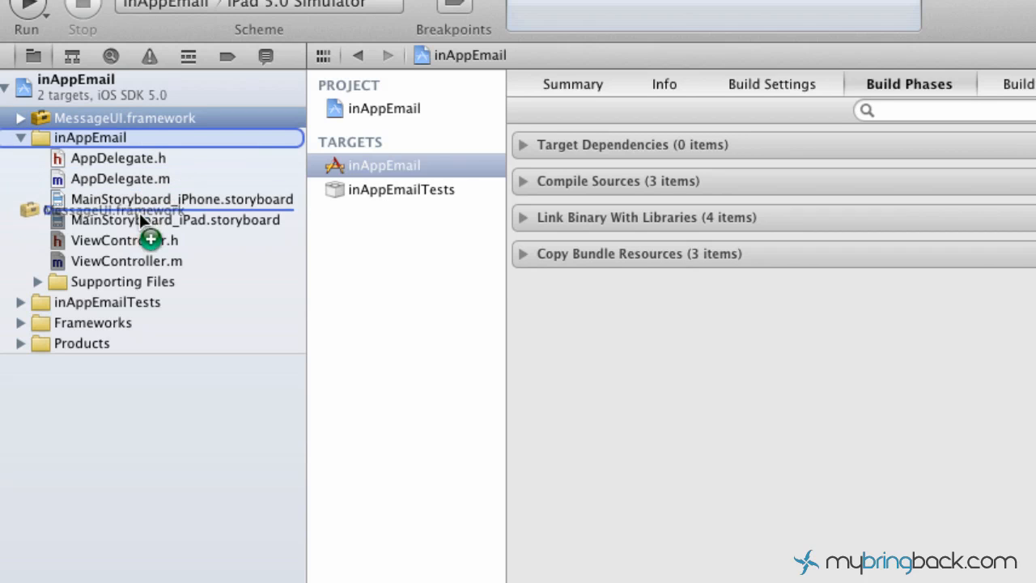
pyautogui.click(24, 301)
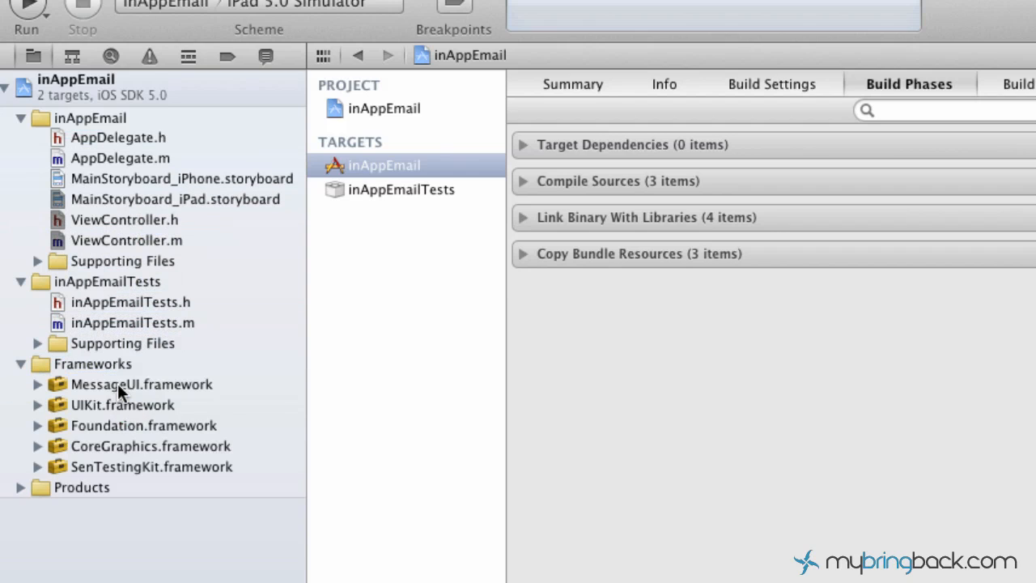
pyautogui.click(23, 364)
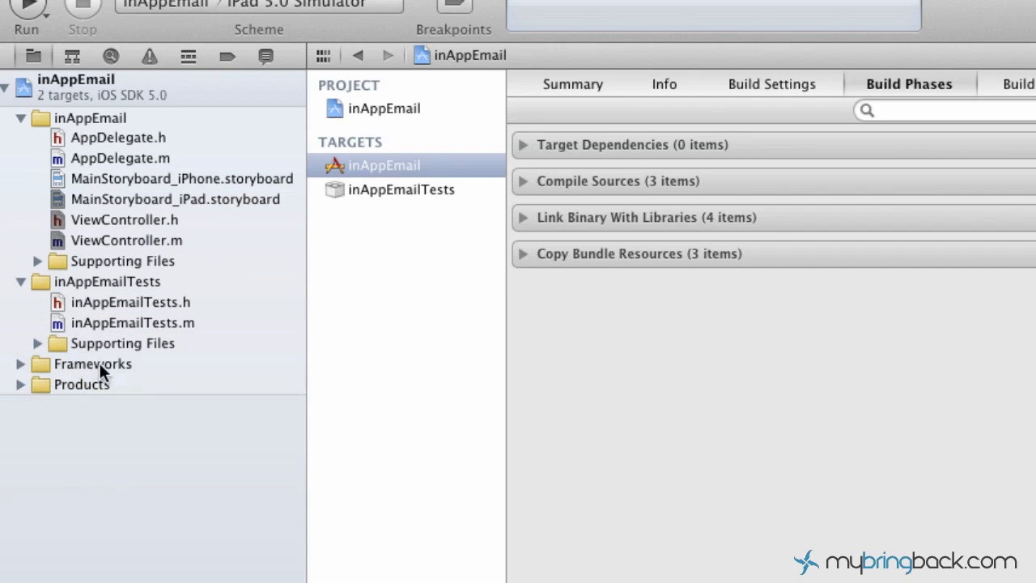
pyautogui.moveTo(124, 220)
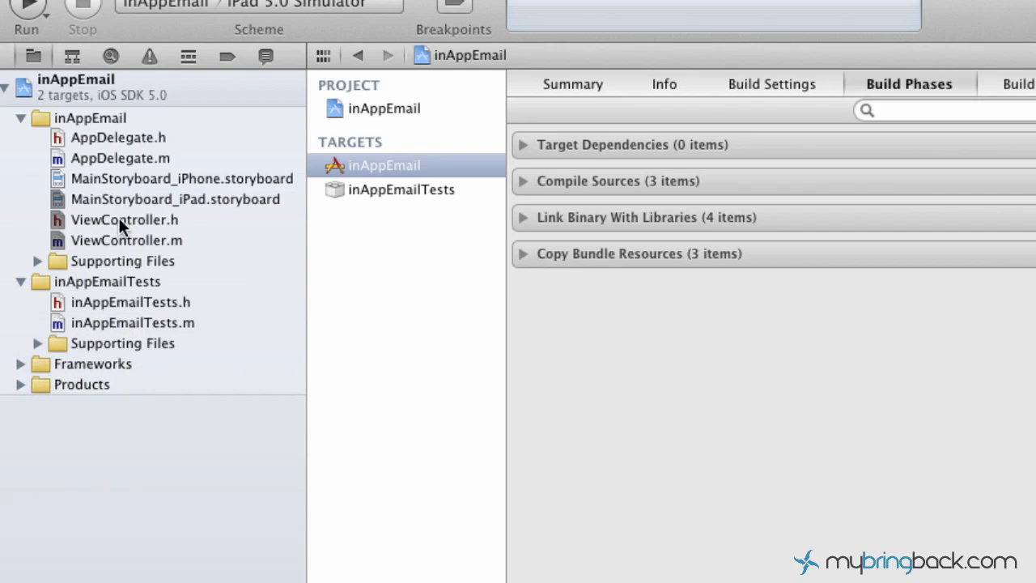
# Step: Add #import <MessageUI/MessageUI.h> beneath the UIKit import in ViewController.h
pyautogui.click(124, 219)
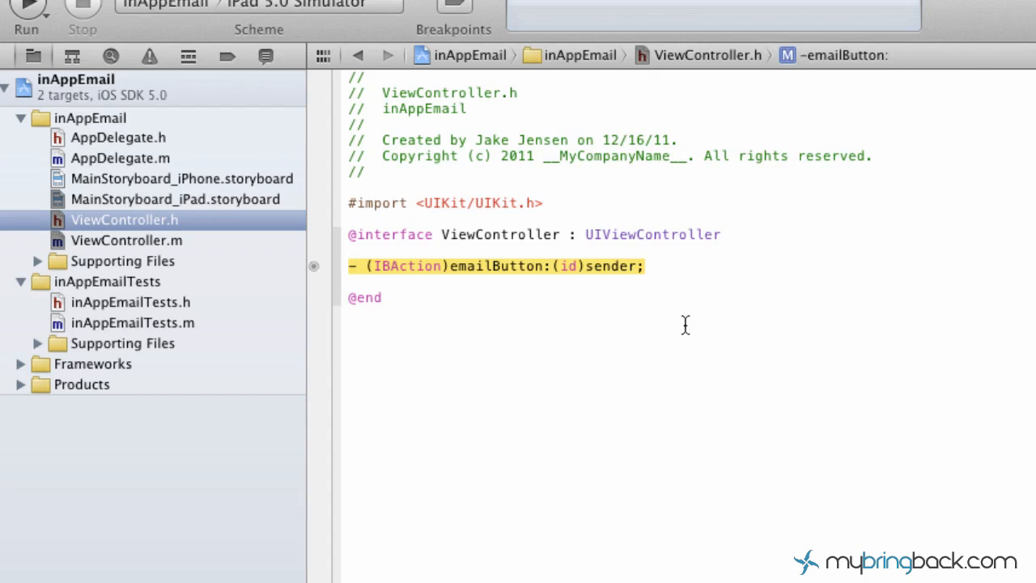
pyautogui.moveTo(608, 221)
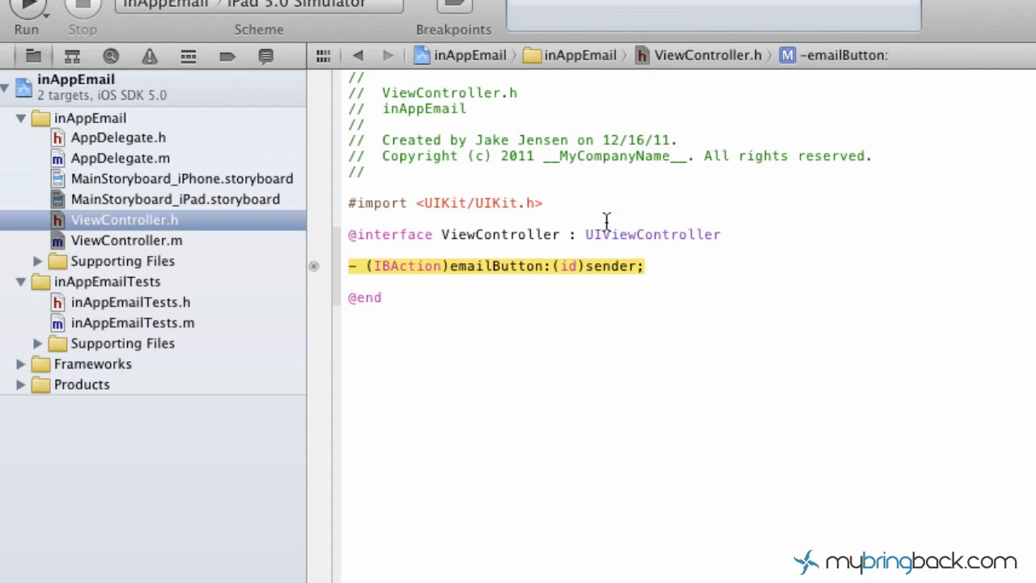
pyautogui.moveTo(575, 202)
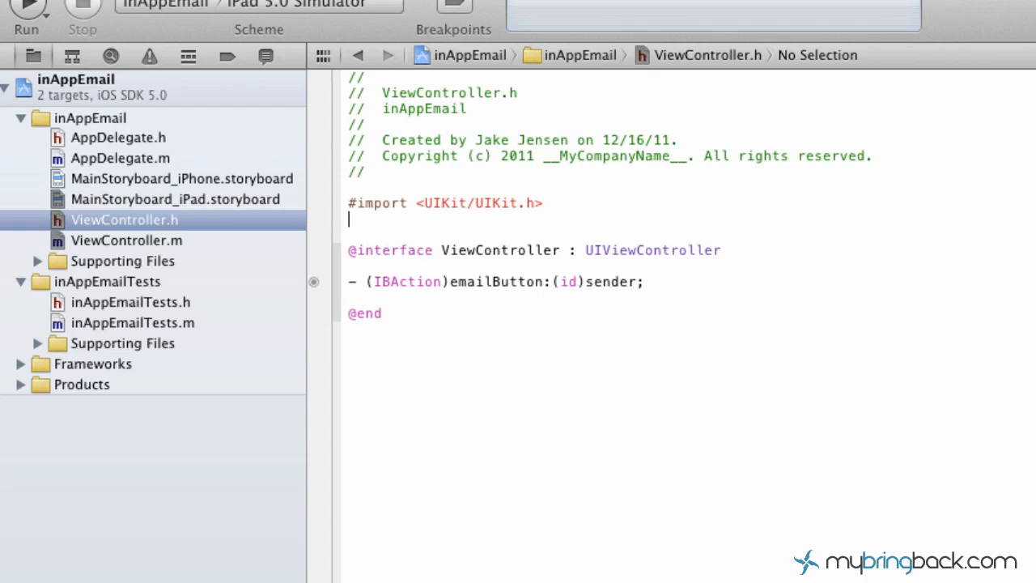
pyautogui.write('#import <Mess')
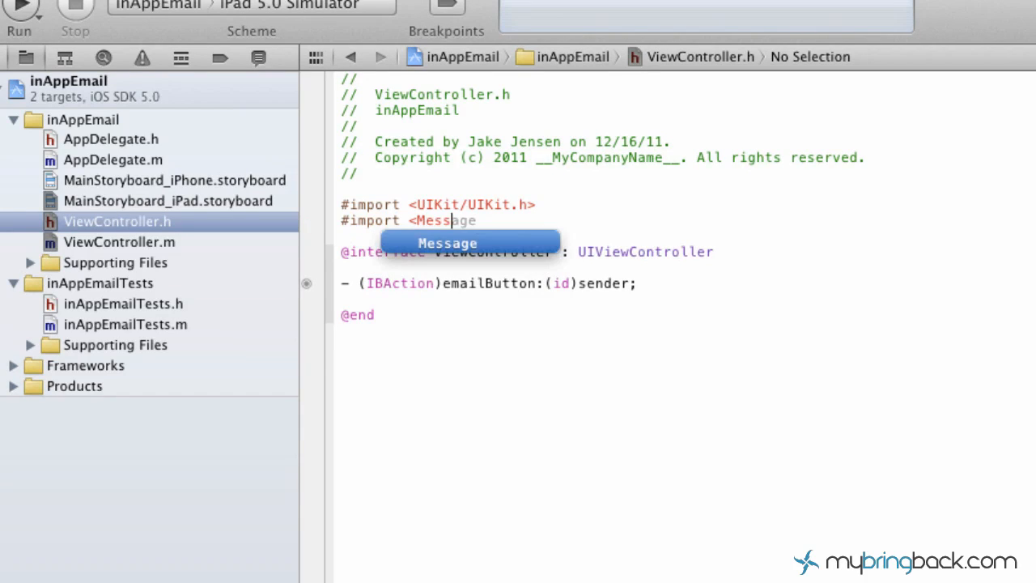
pyautogui.write('UI')
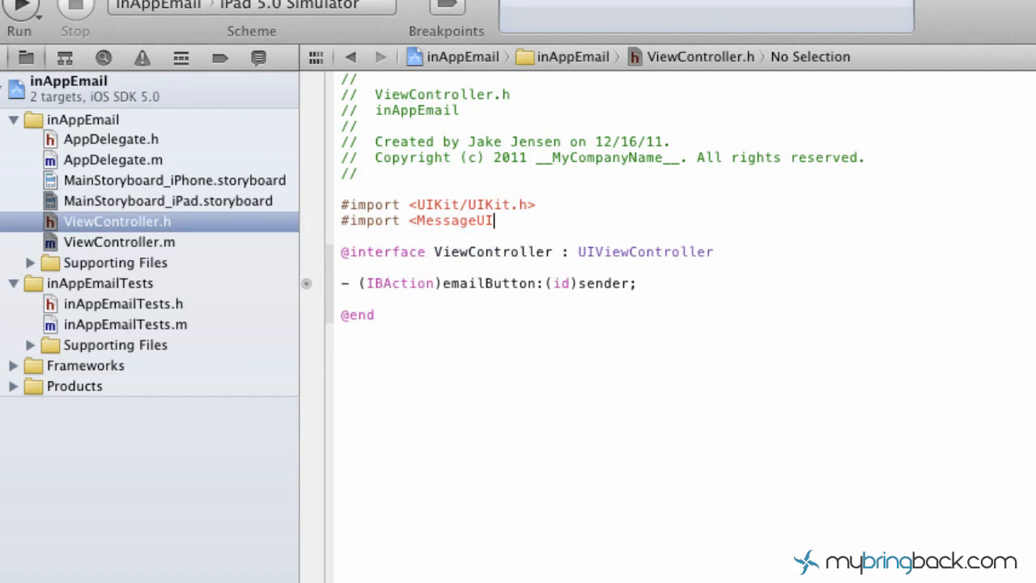
pyautogui.write('/MessageUI.h>')
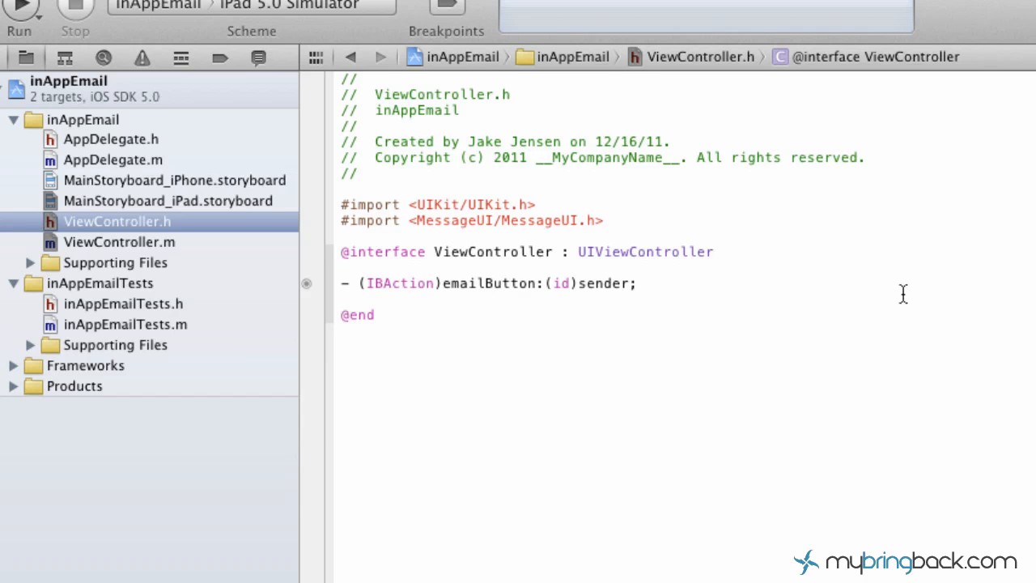
pyautogui.click(715, 252)
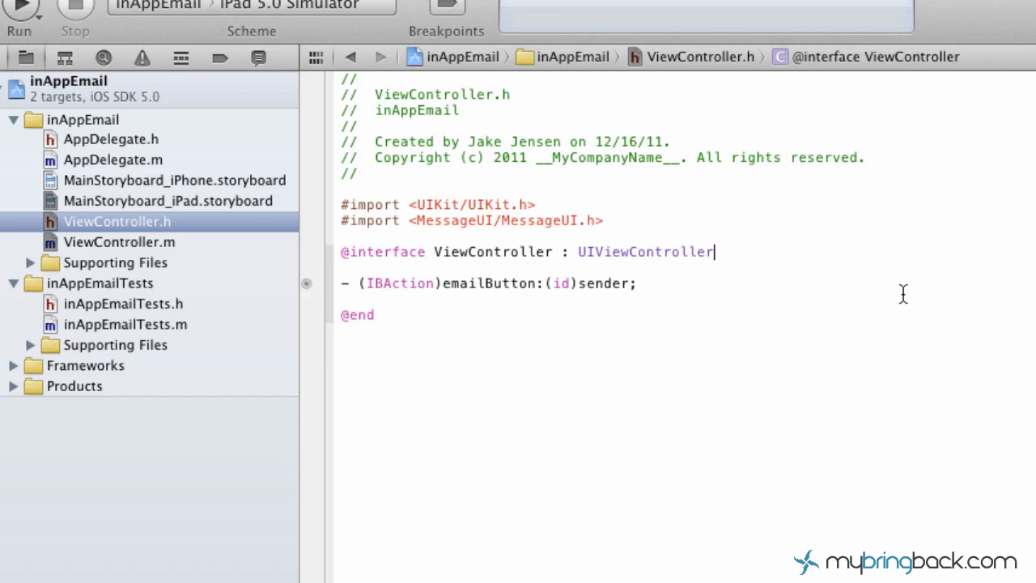
pyautogui.write('>')
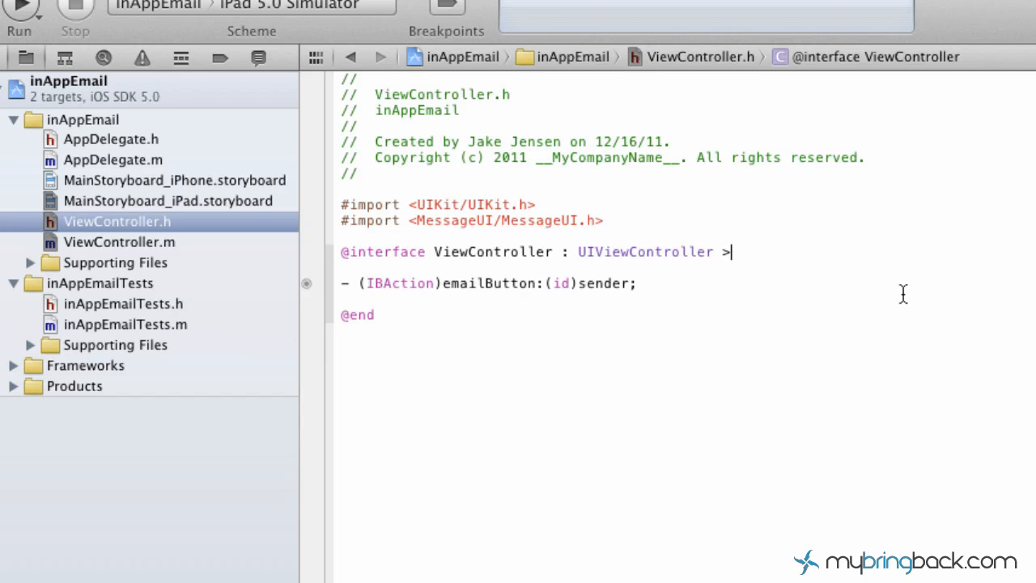
pyautogui.write('<')
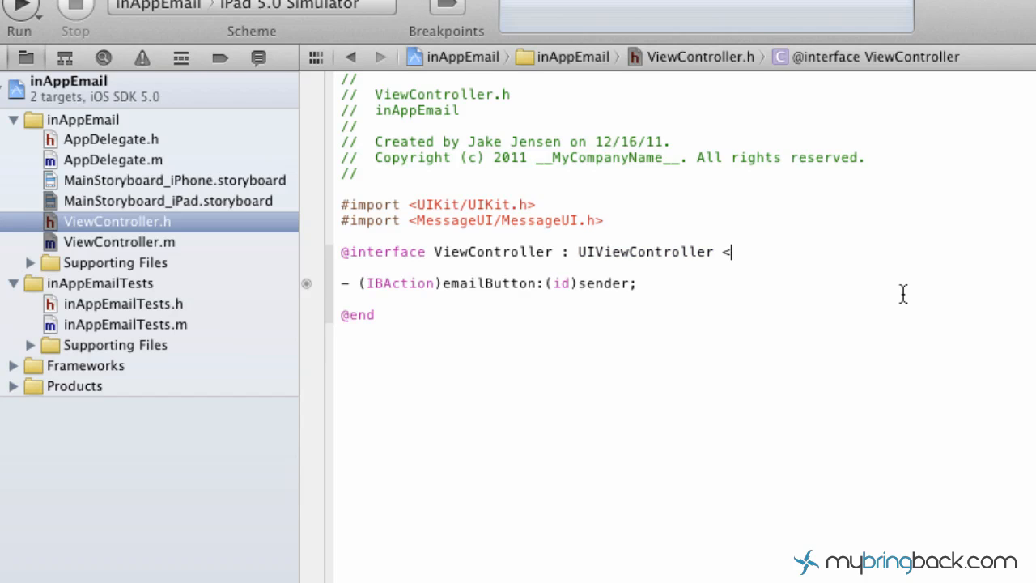
pyautogui.write('UIKeyInput')
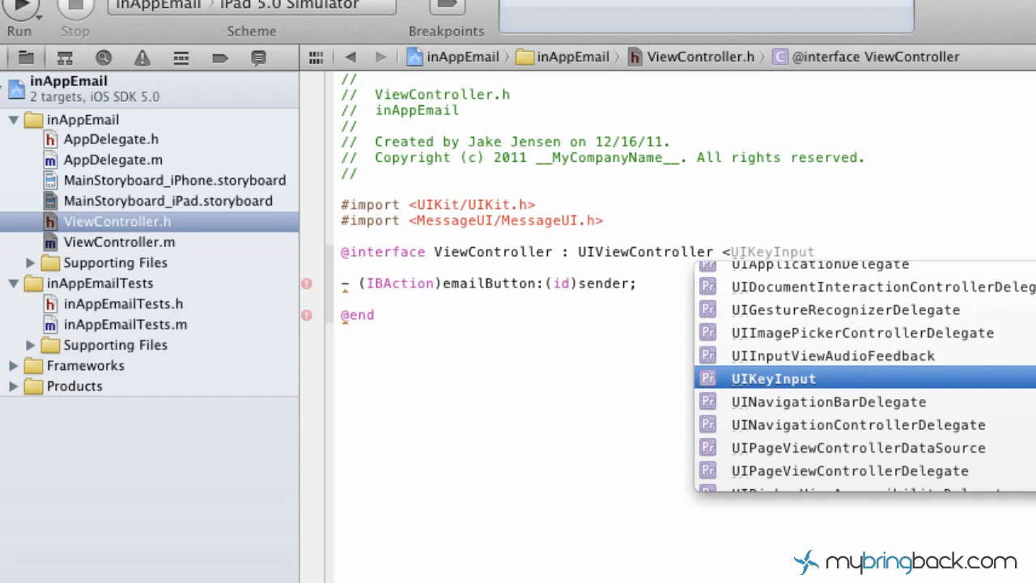
pyautogui.write('MF')
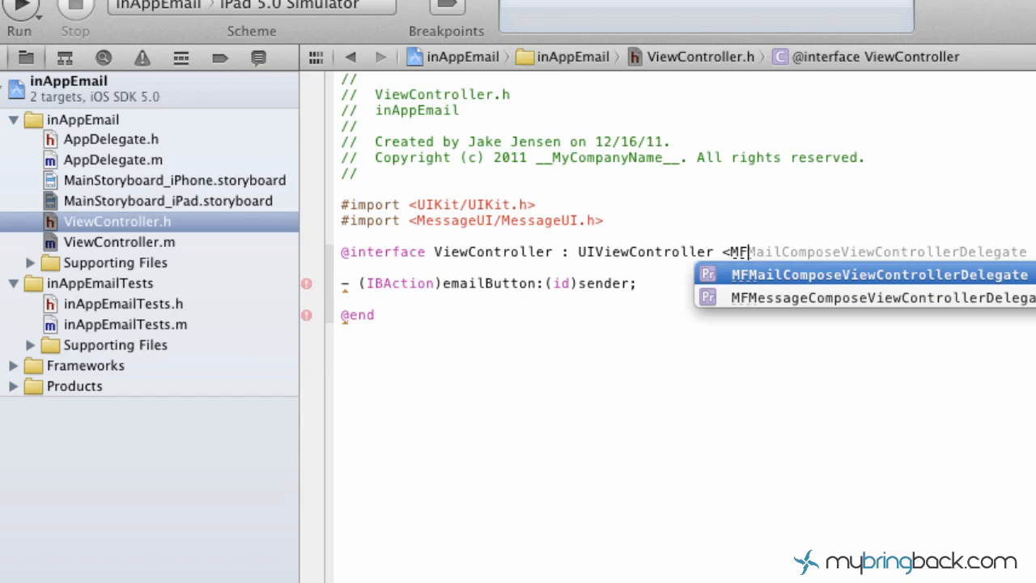
pyautogui.moveTo(786, 302)
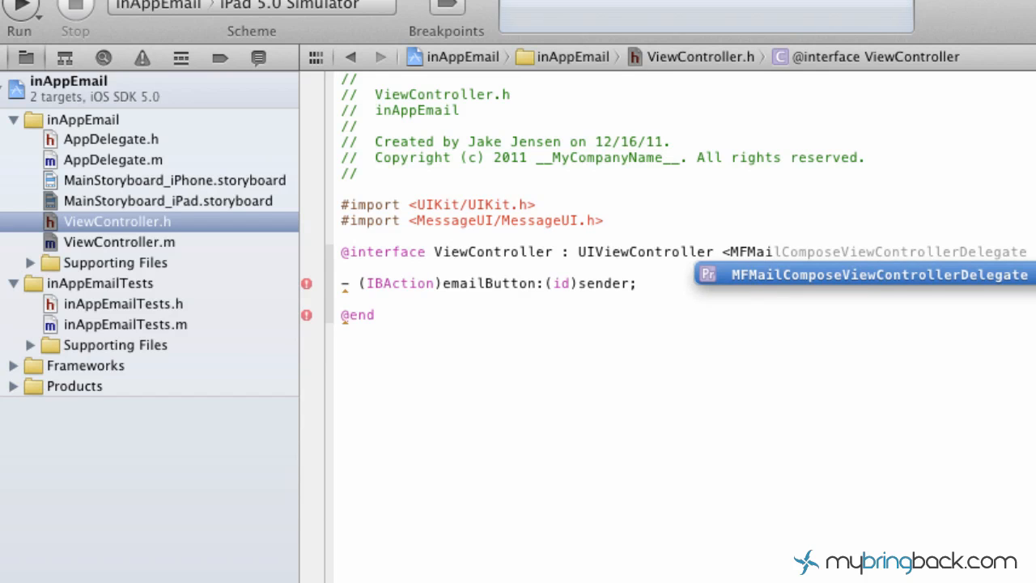
pyautogui.press('Escape')
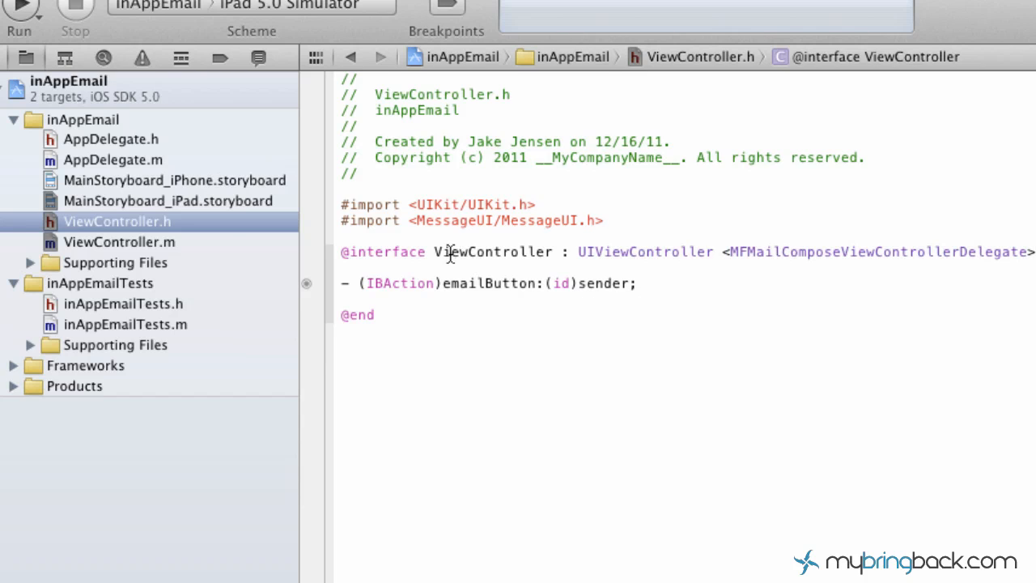
pyautogui.moveTo(192, 242)
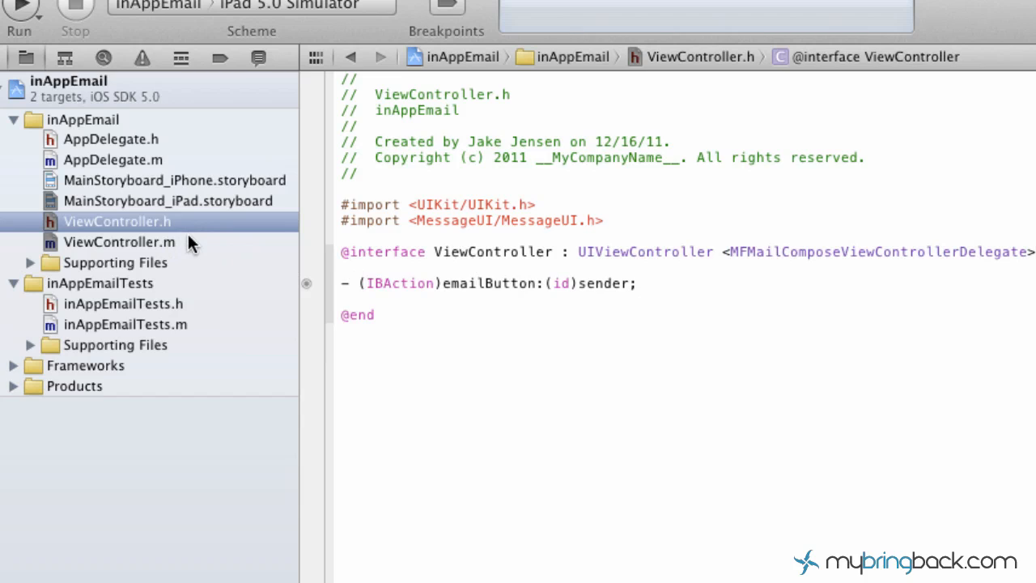